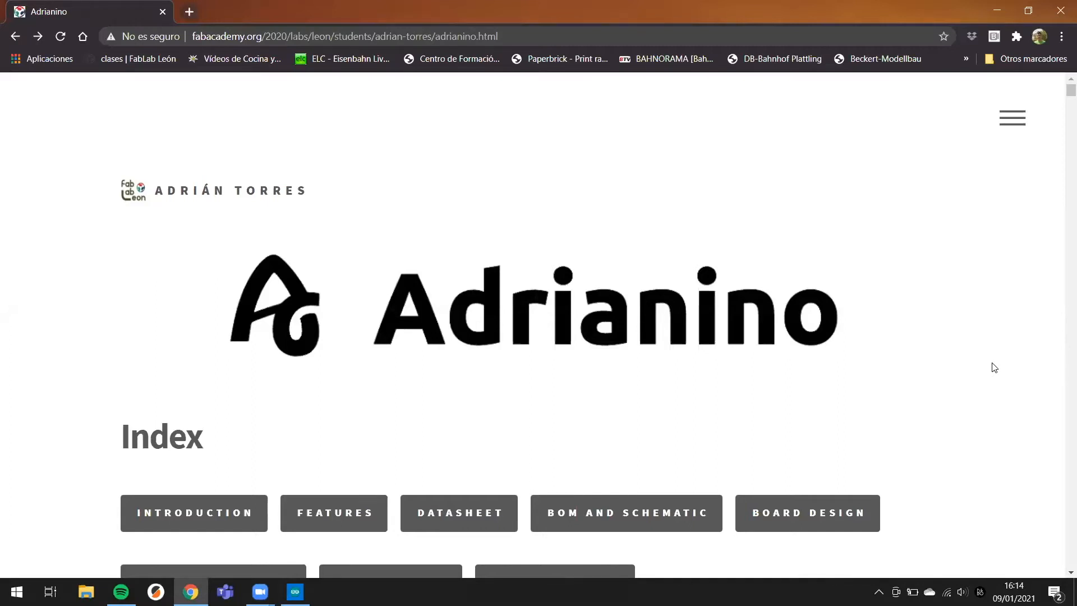
mouse_move(990, 372)
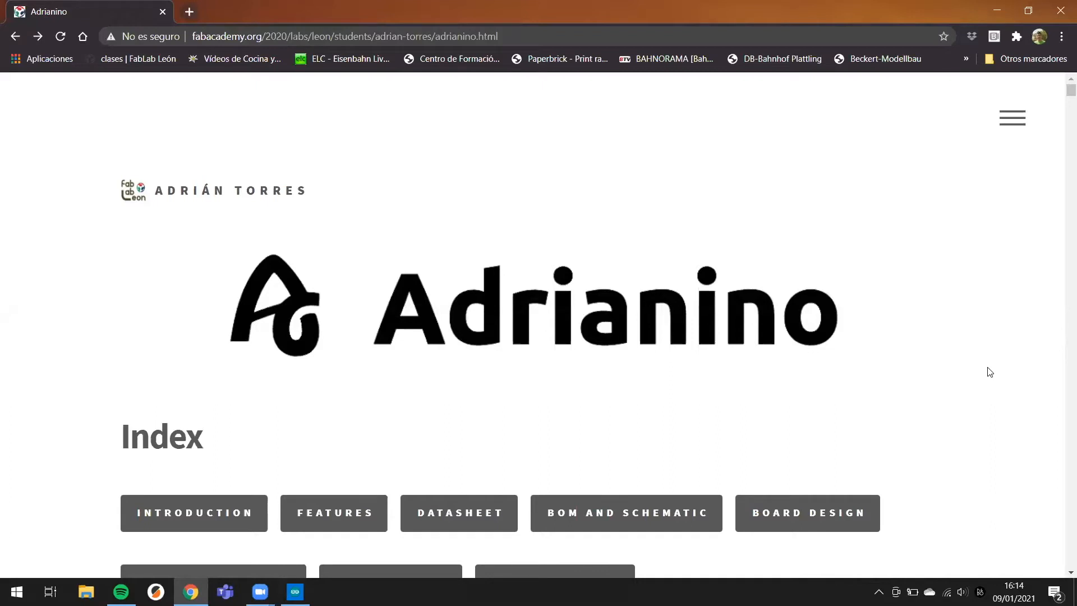
mouse_move(975, 284)
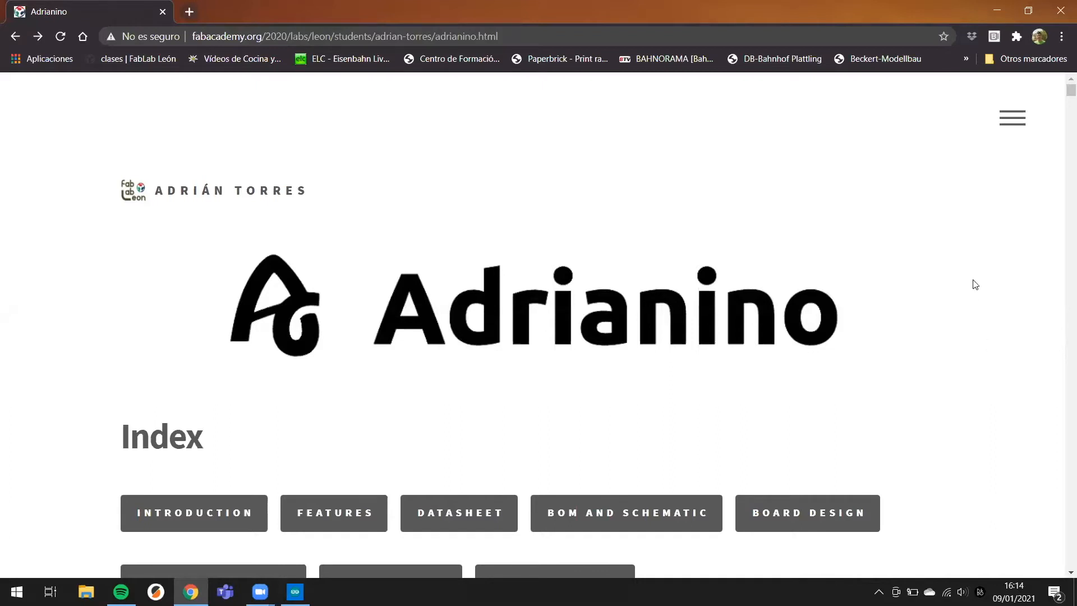
Step: Scroll past Features, Datasheet and the BOM to the Serial + UPDI + VCC adapter photos
scroll("down", 3)
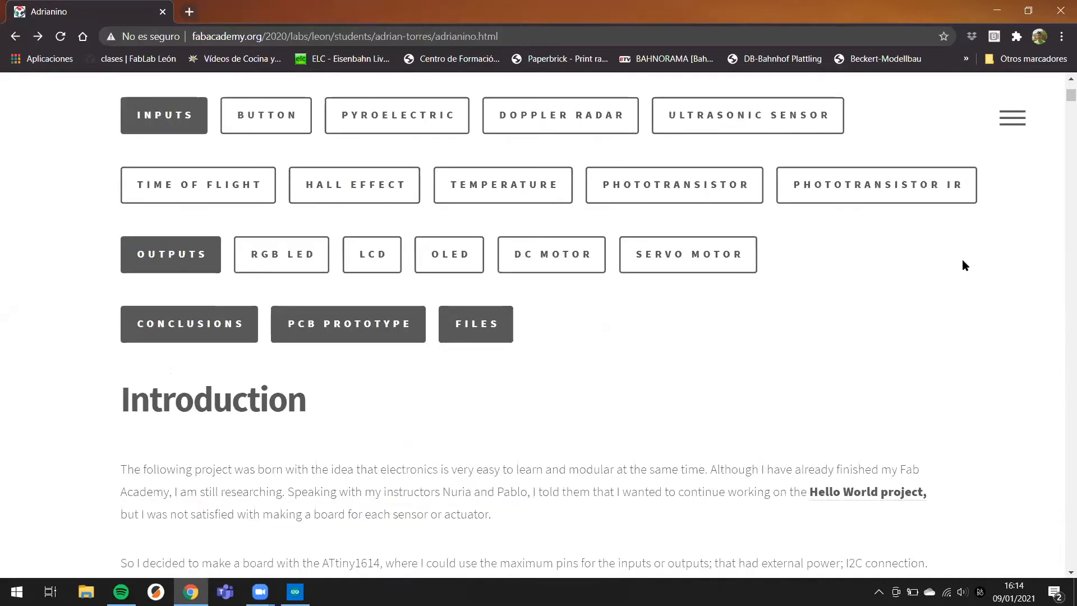
scroll("down", 3)
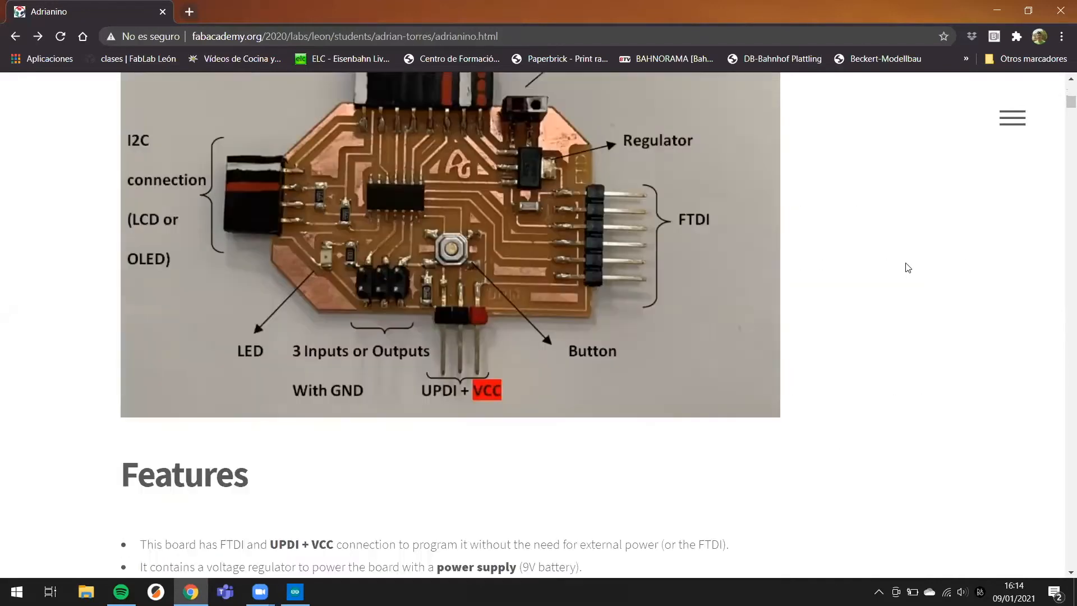
scroll("down", 3)
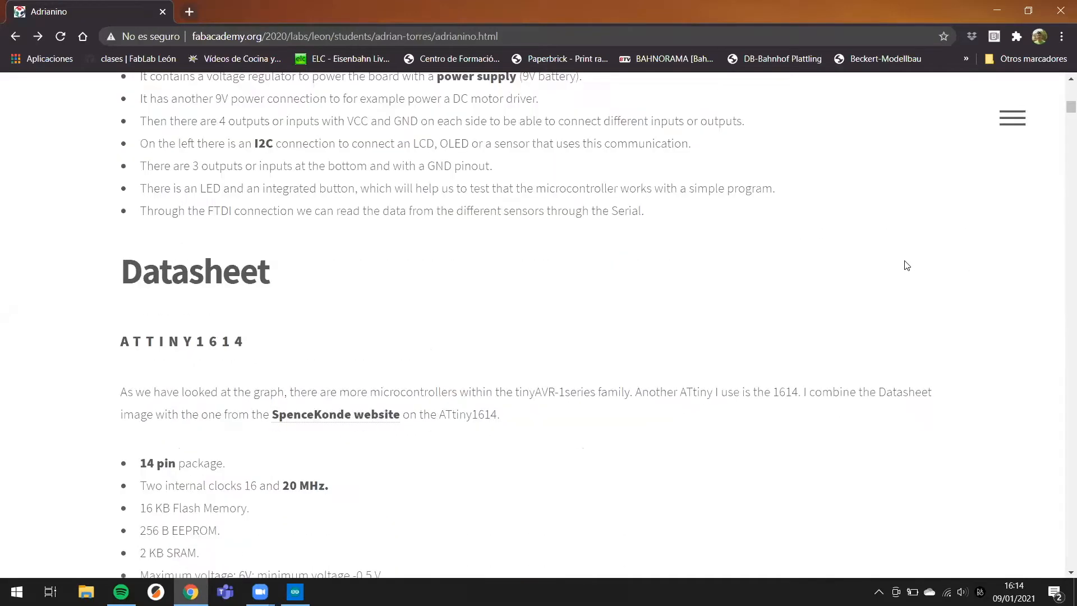
scroll("down", 3)
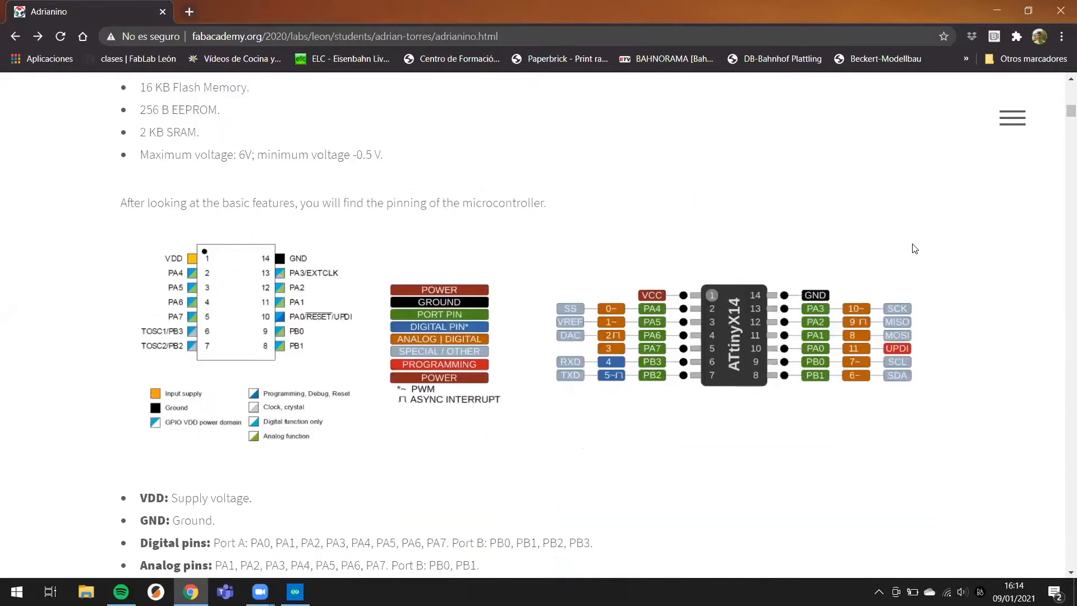
scroll("down", 3)
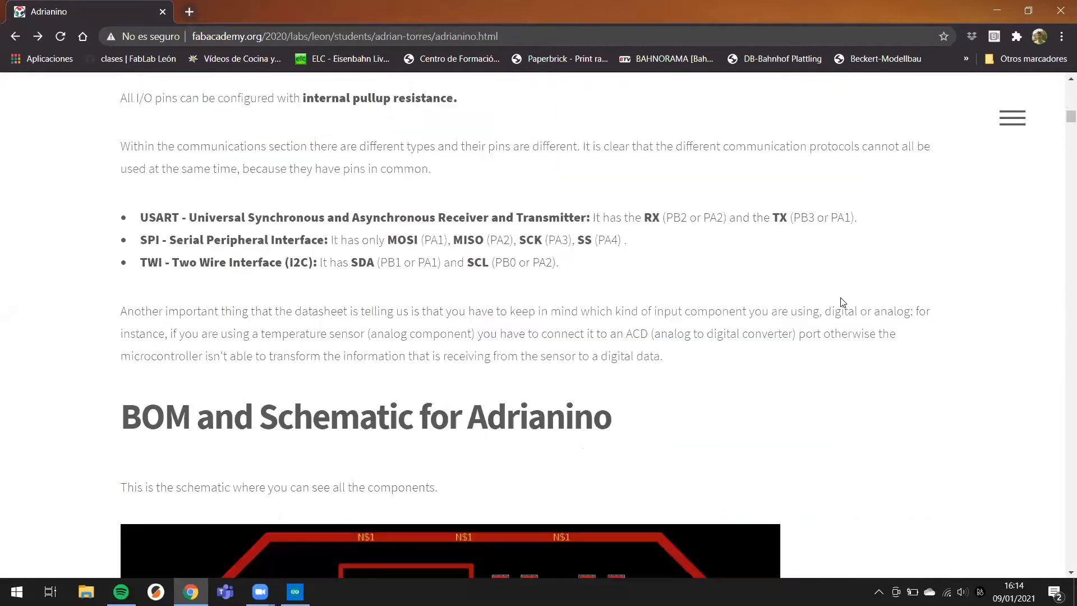
scroll("down", 3)
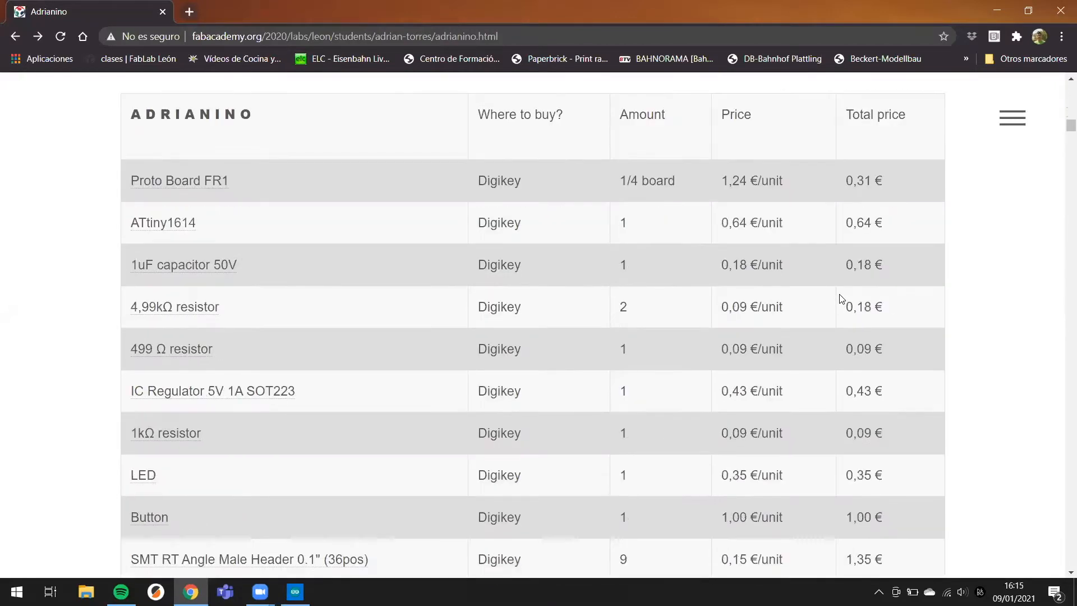
scroll("down", 3)
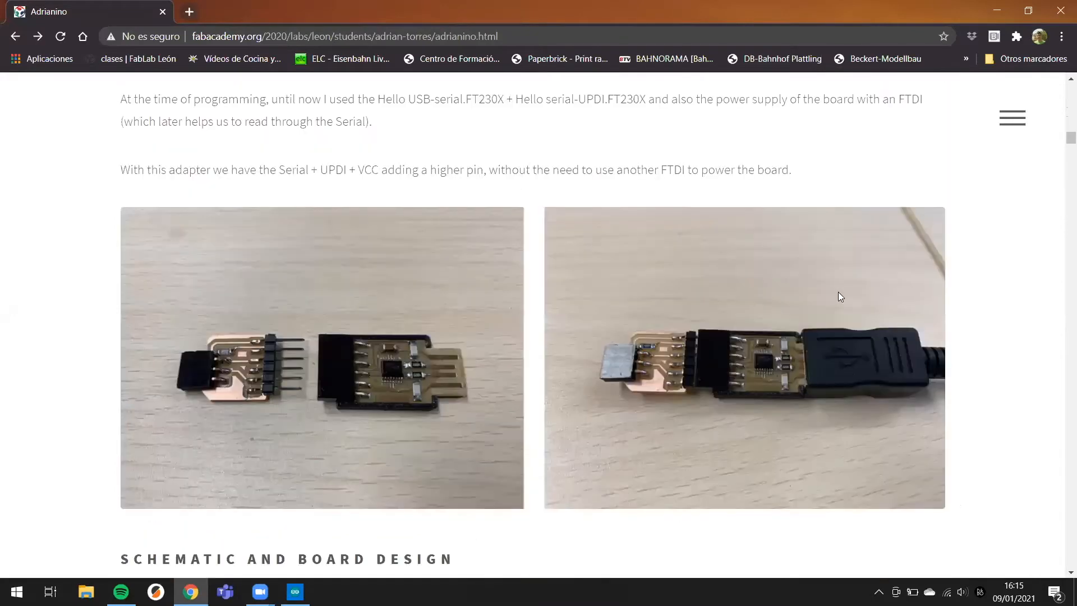
mouse_move(764, 369)
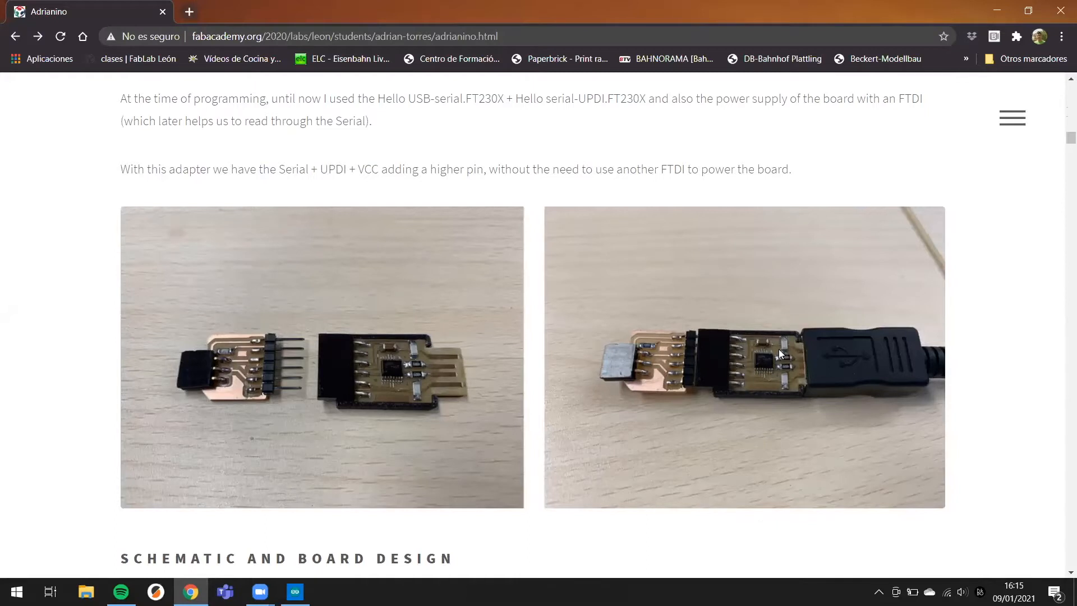
mouse_move(823, 266)
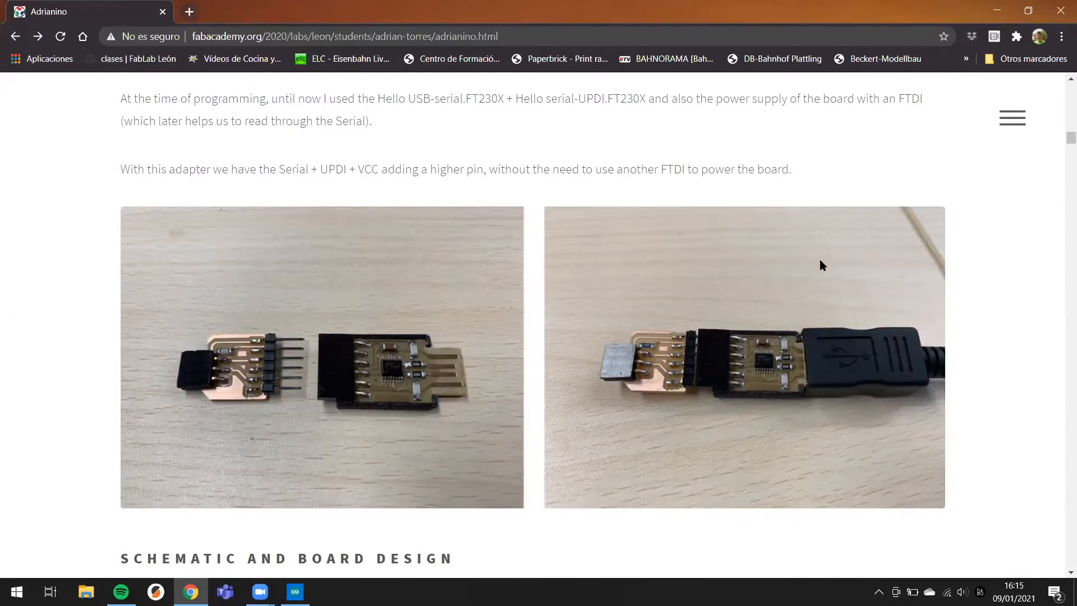
mouse_move(759, 292)
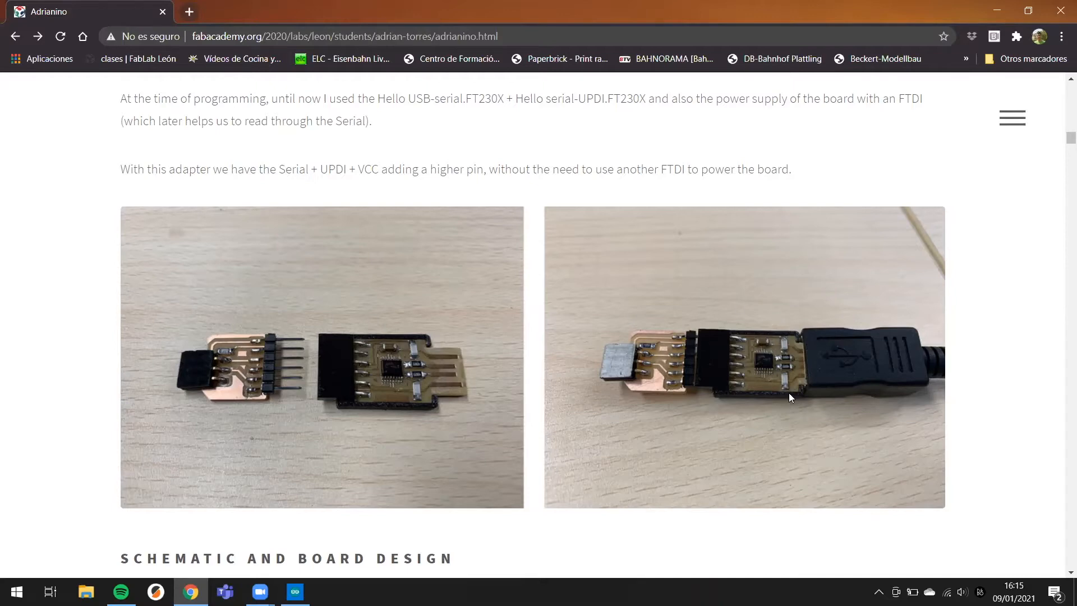
mouse_move(746, 384)
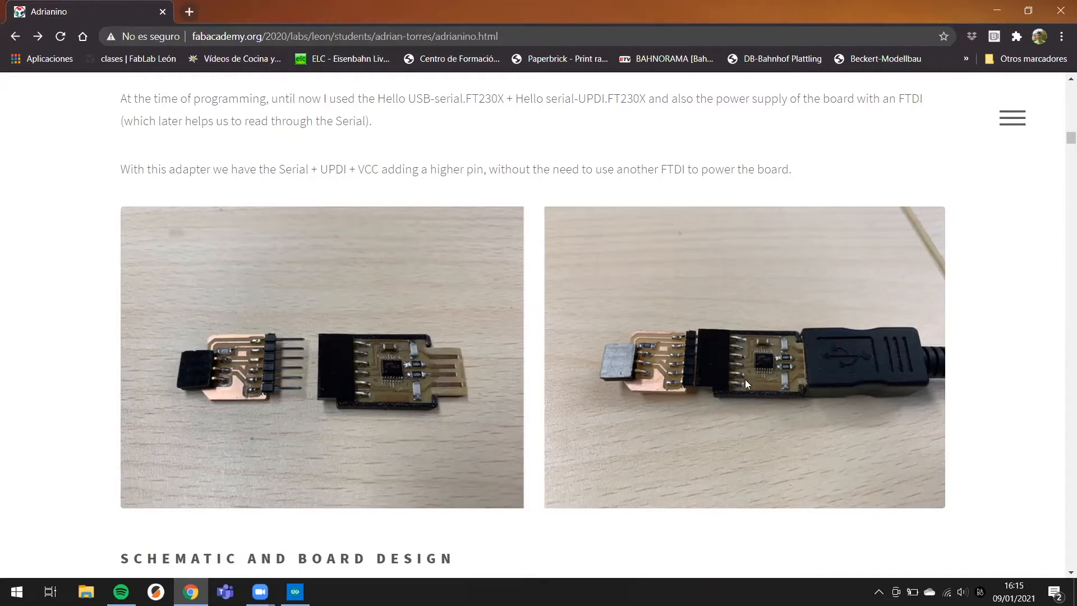
mouse_move(671, 339)
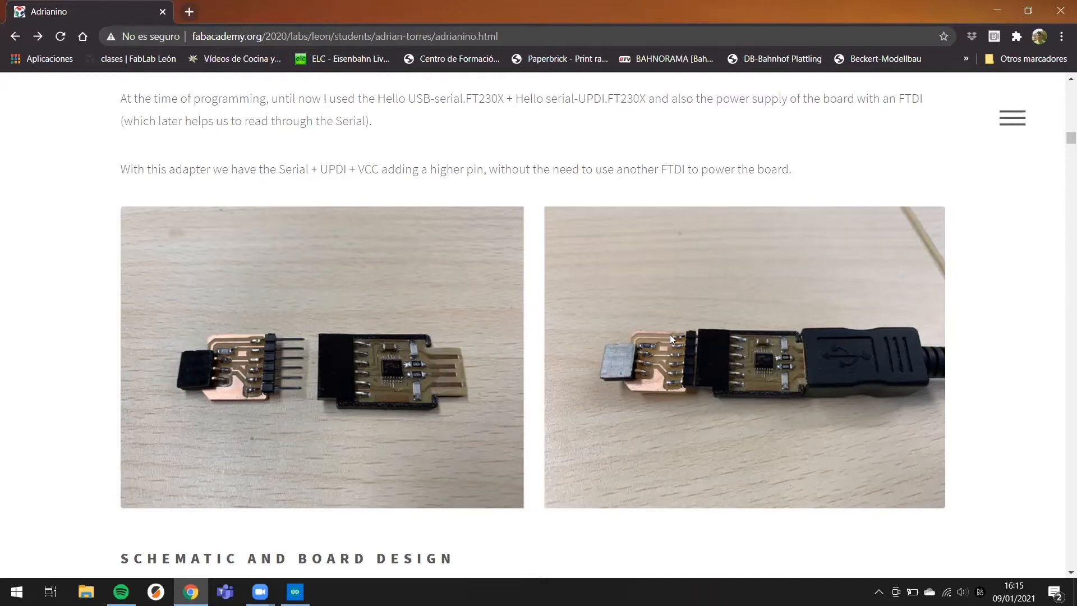
mouse_move(649, 382)
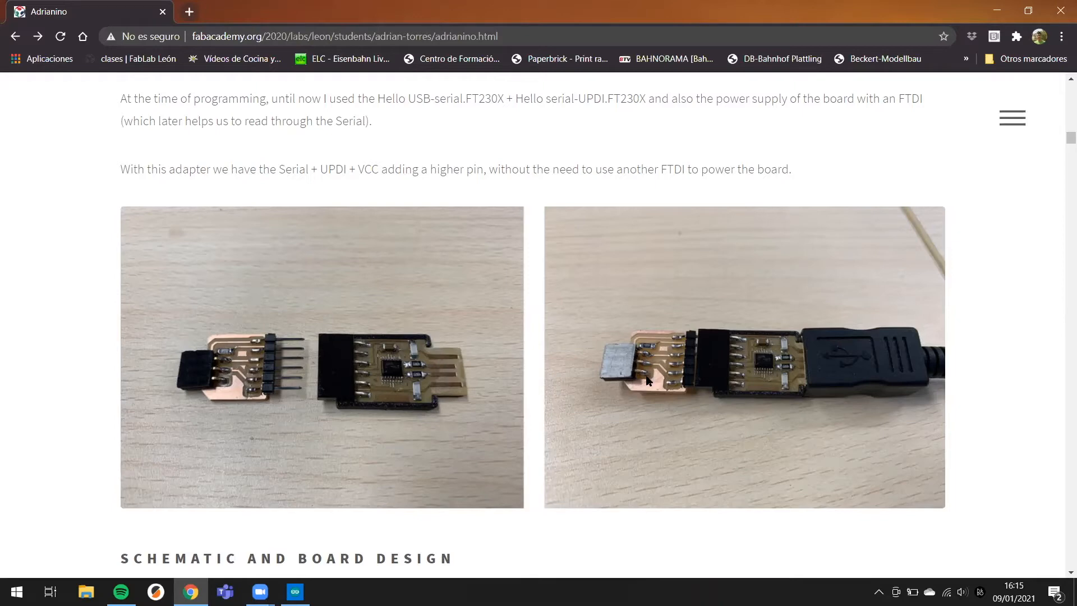
mouse_move(648, 367)
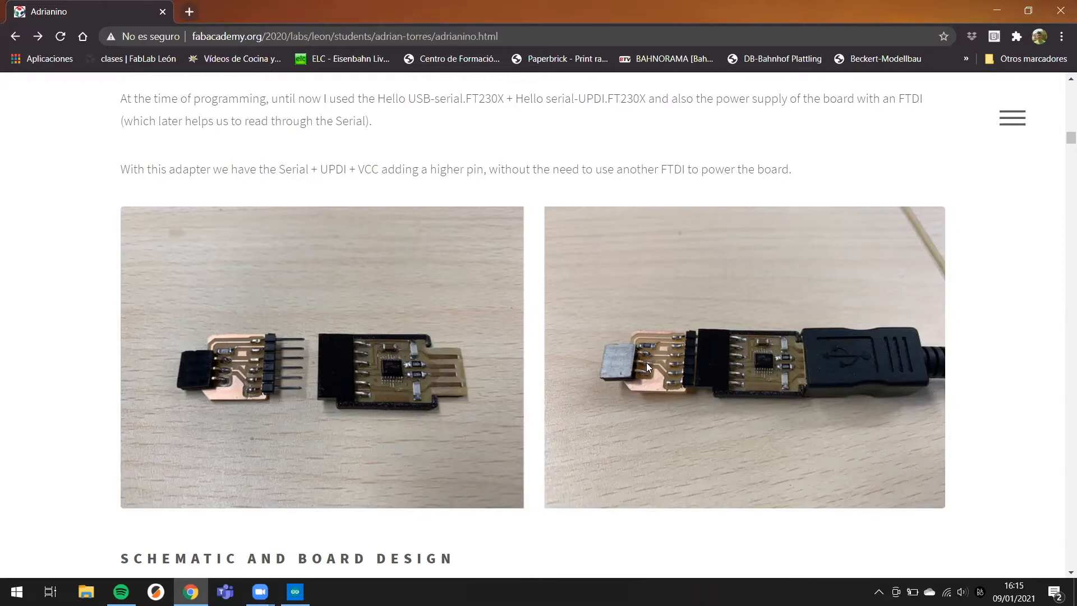
mouse_move(628, 365)
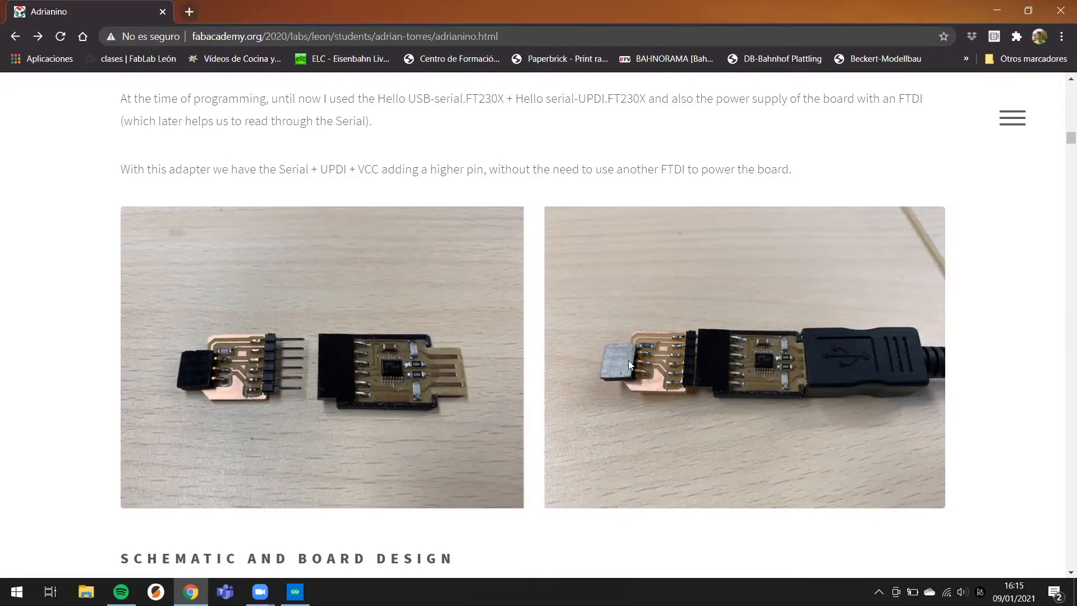
mouse_move(637, 379)
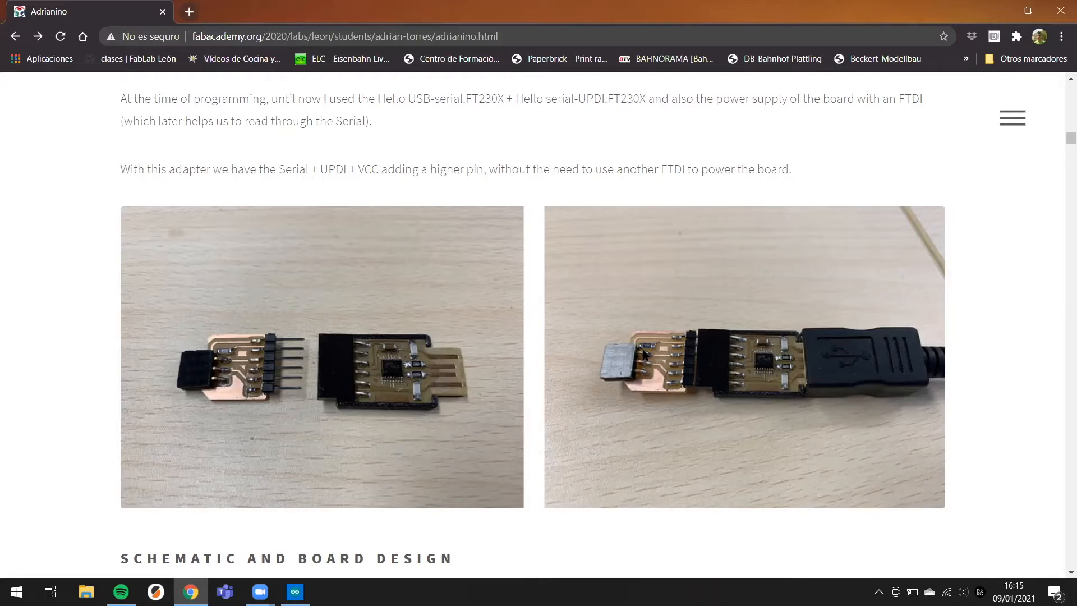
Step: Scroll past the adapter schematic to the Programming > Windows + Arduino setup steps
scroll("down", 3)
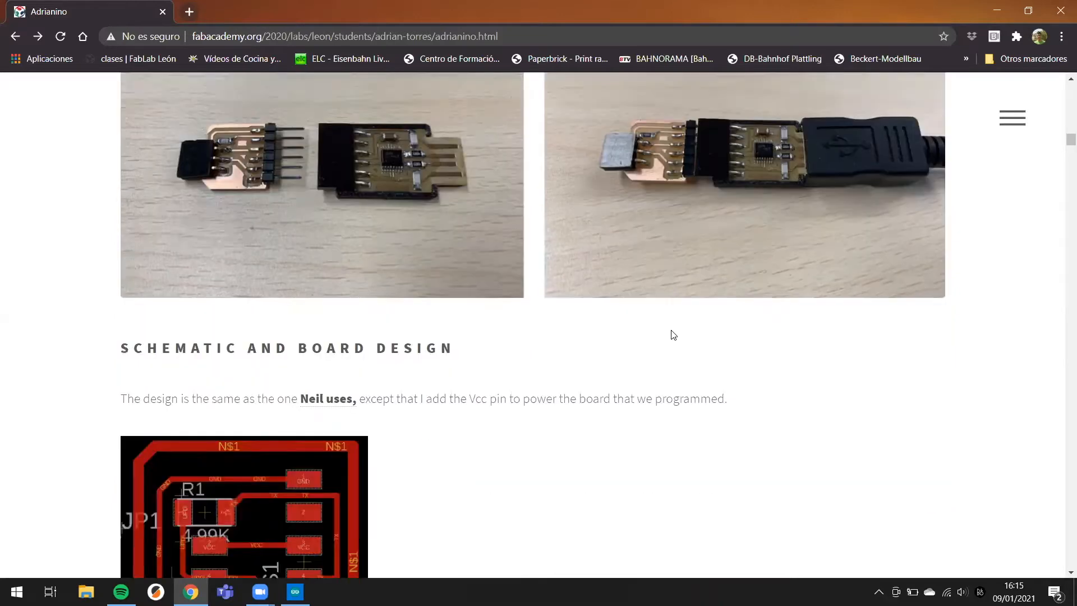
scroll("down", 3)
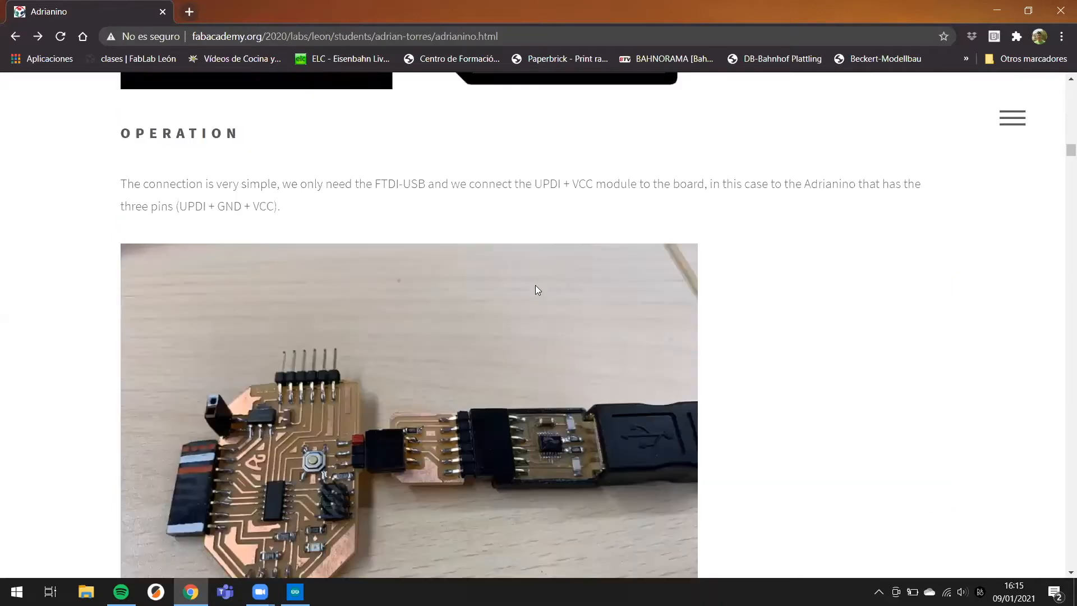
scroll("down", 3)
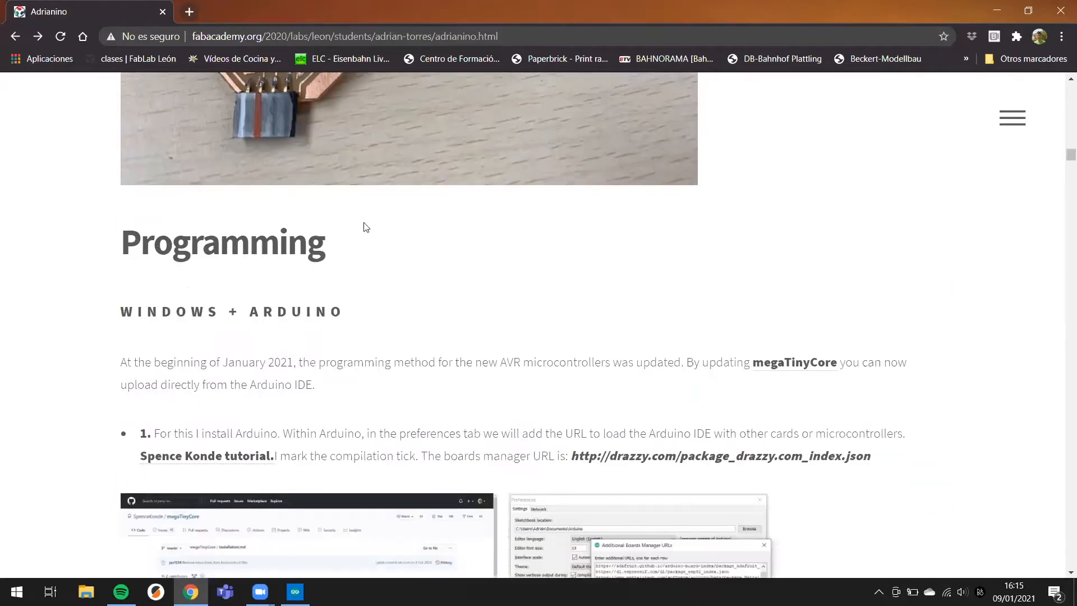
scroll("down", 3)
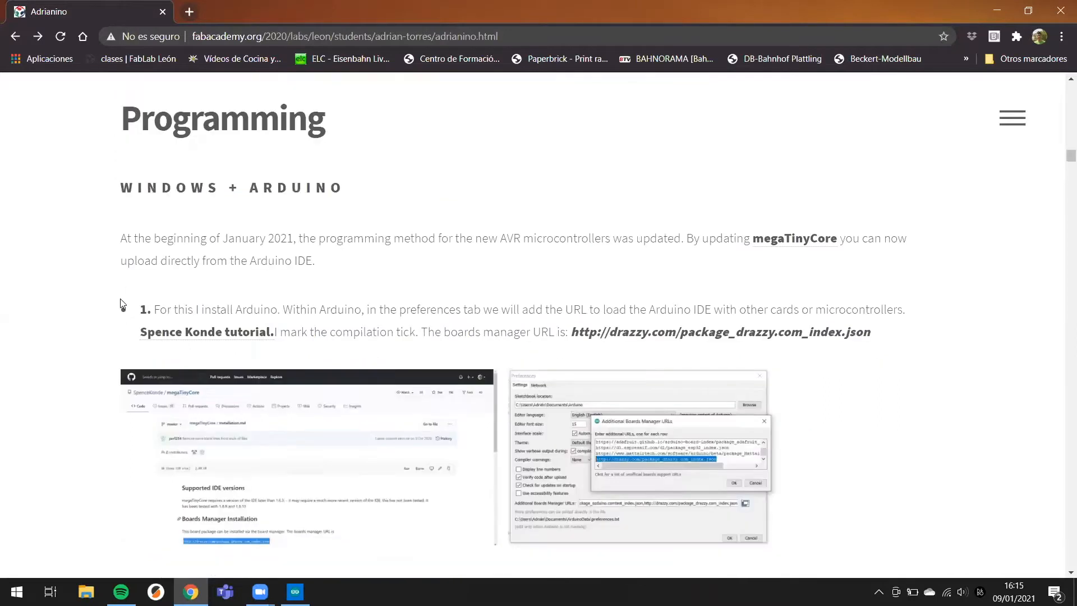
scroll("down", 3)
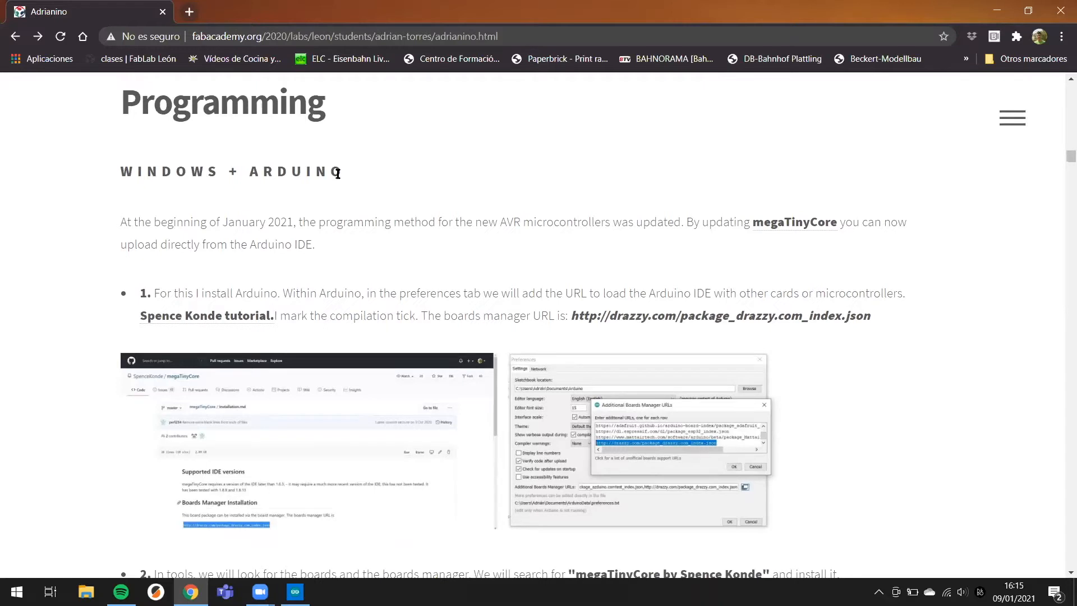
mouse_move(1061, 251)
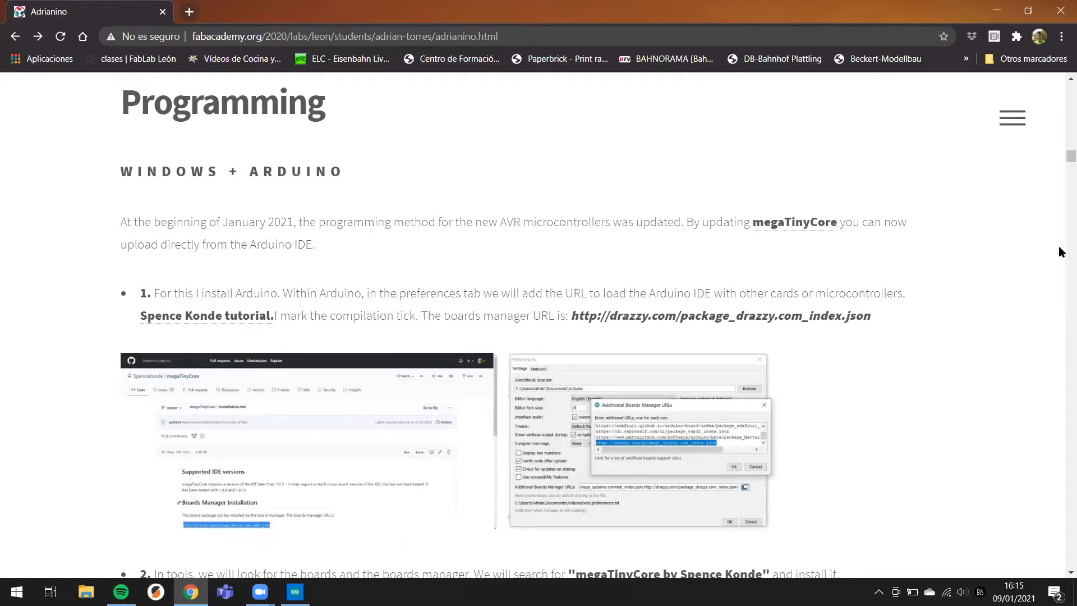
mouse_move(972, 224)
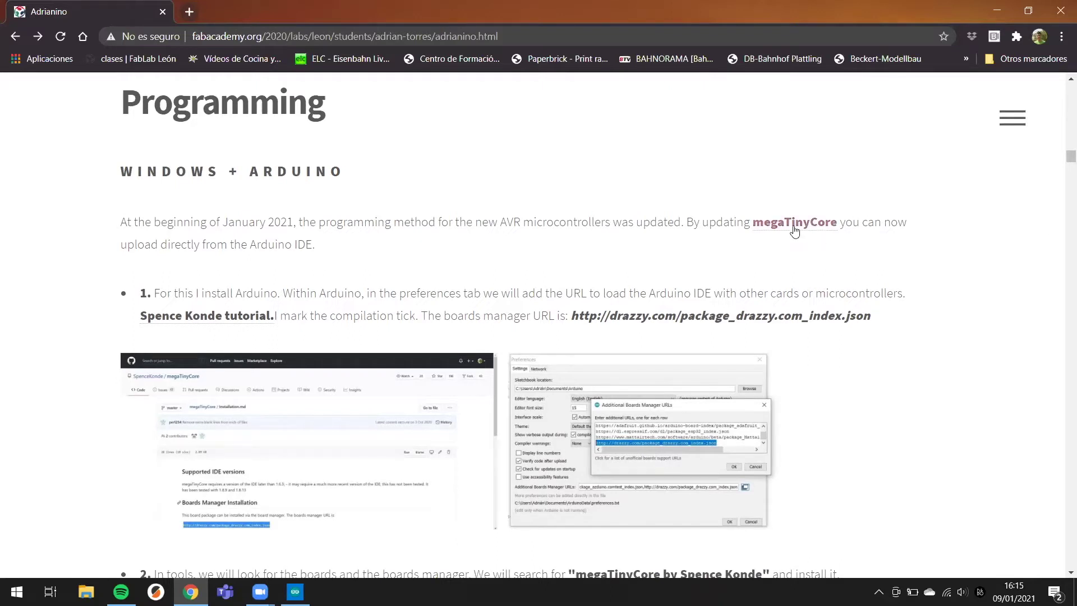
mouse_move(782, 229)
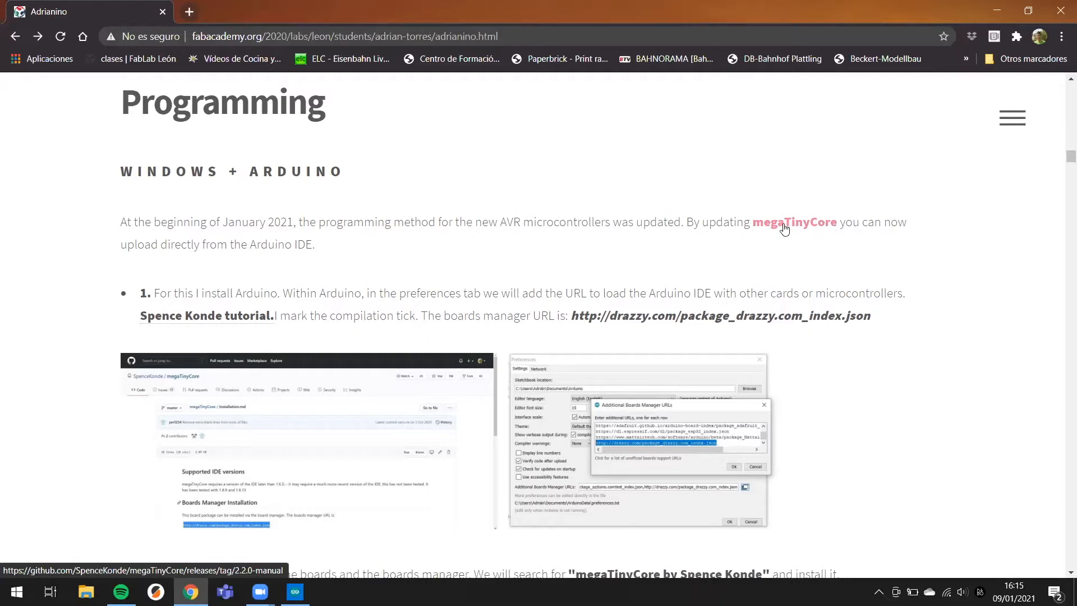
left_click(794, 222)
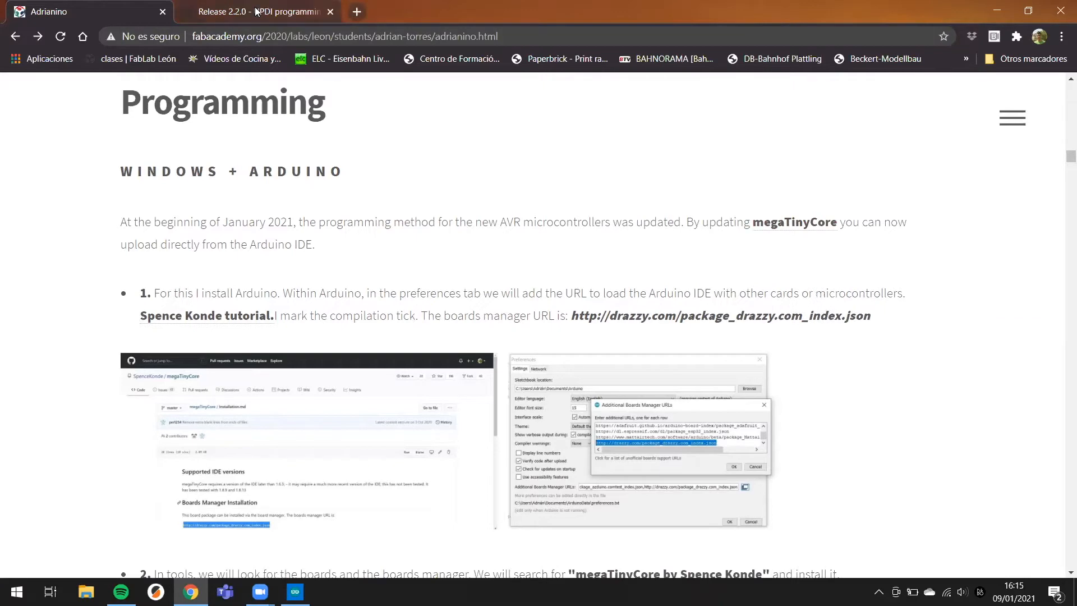
left_click(261, 11)
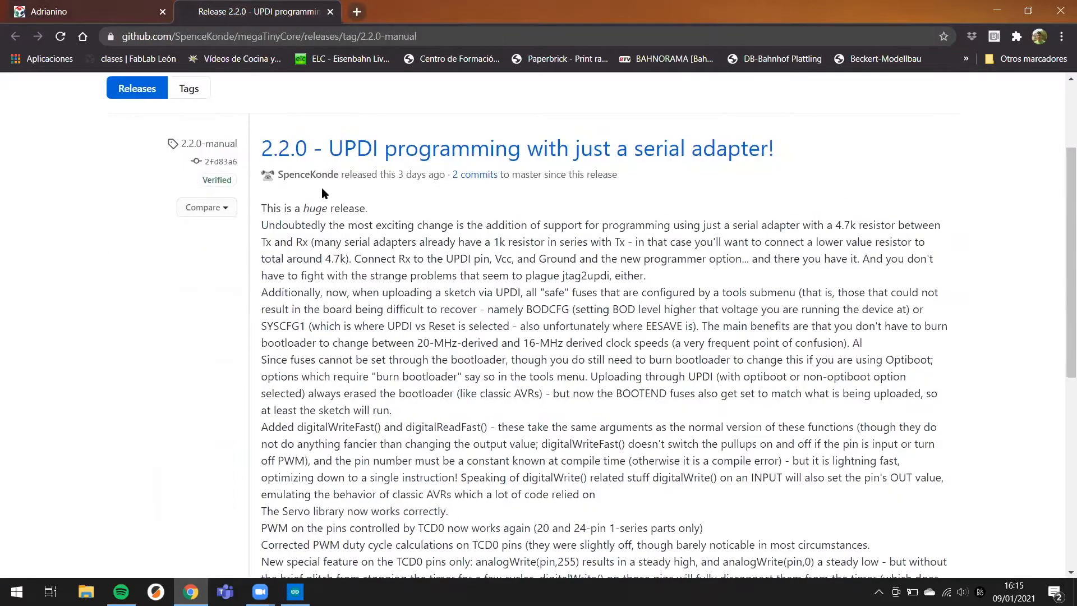
mouse_move(459, 264)
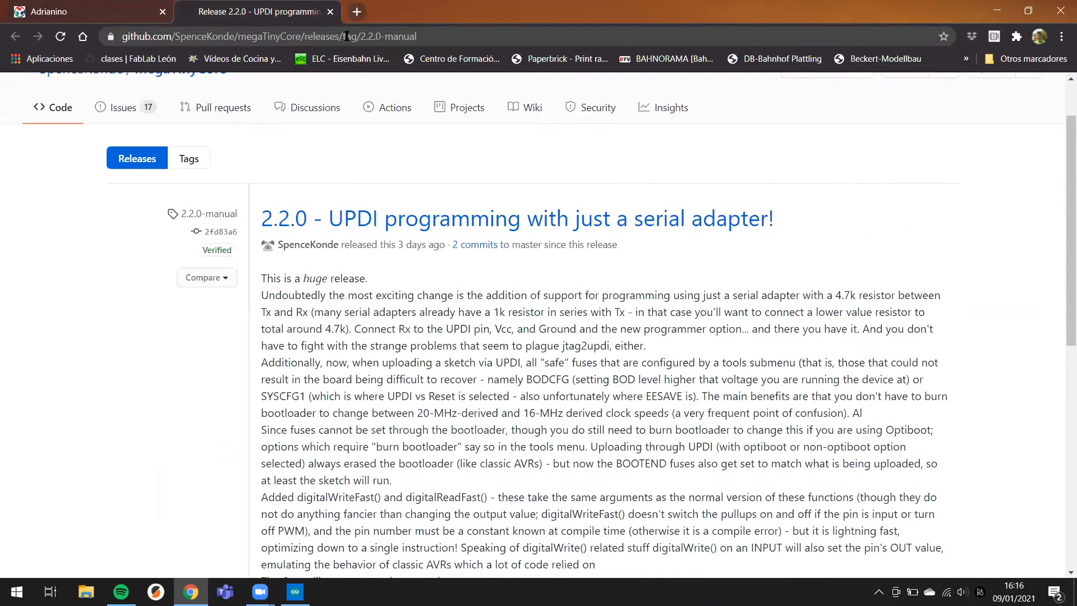
left_click(73, 11)
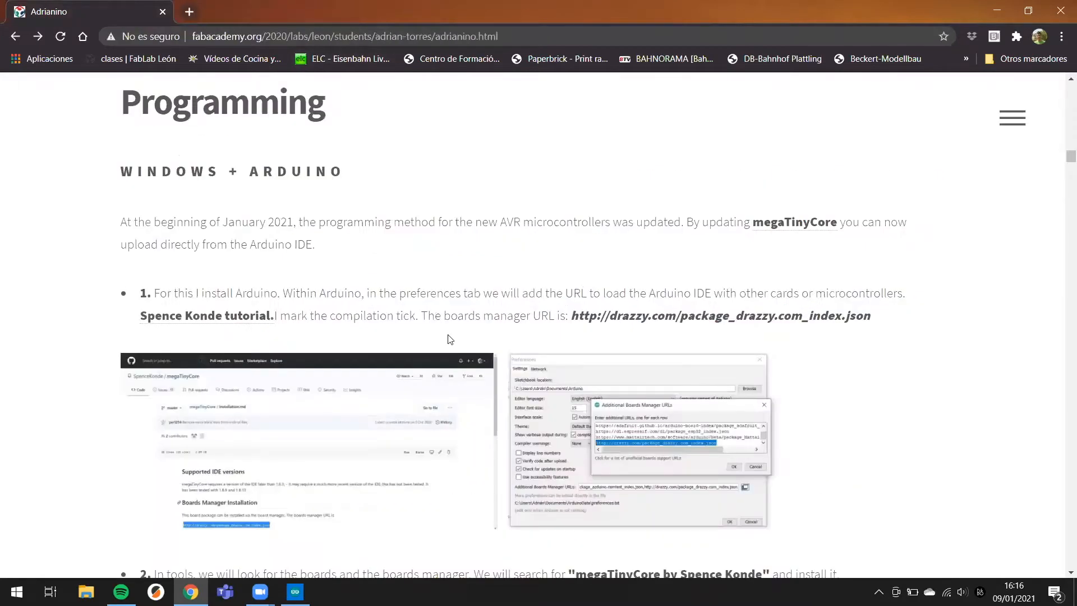
mouse_move(381, 293)
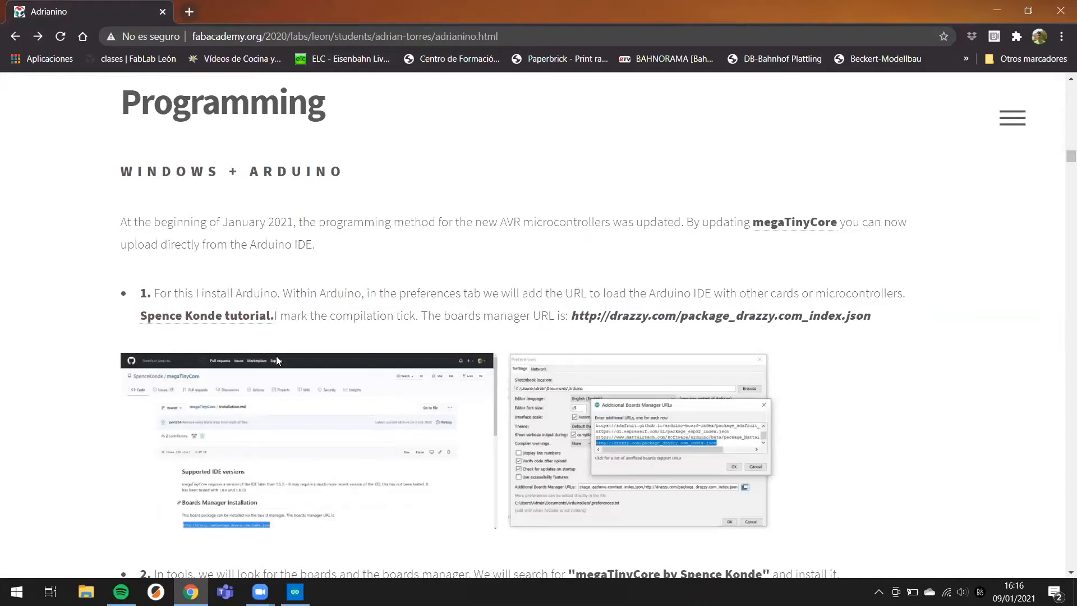
mouse_move(663, 283)
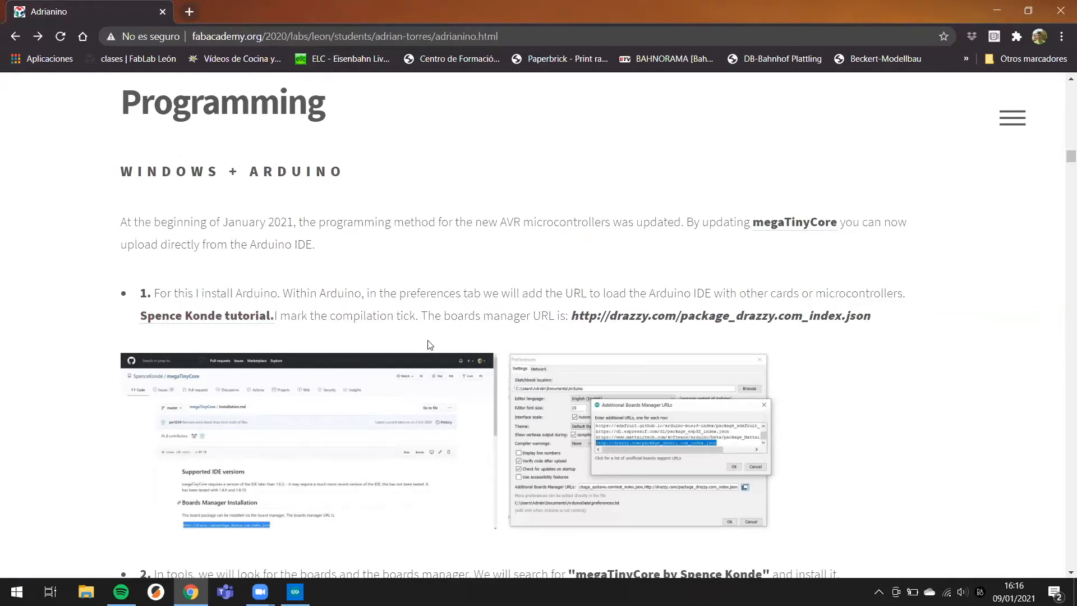
mouse_move(359, 293)
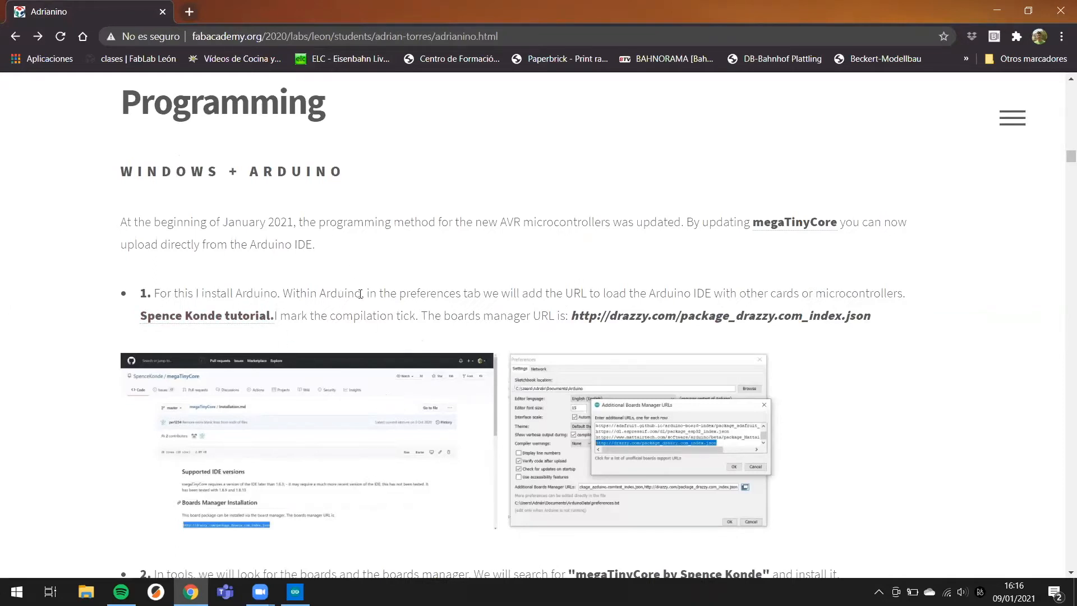
mouse_move(424, 306)
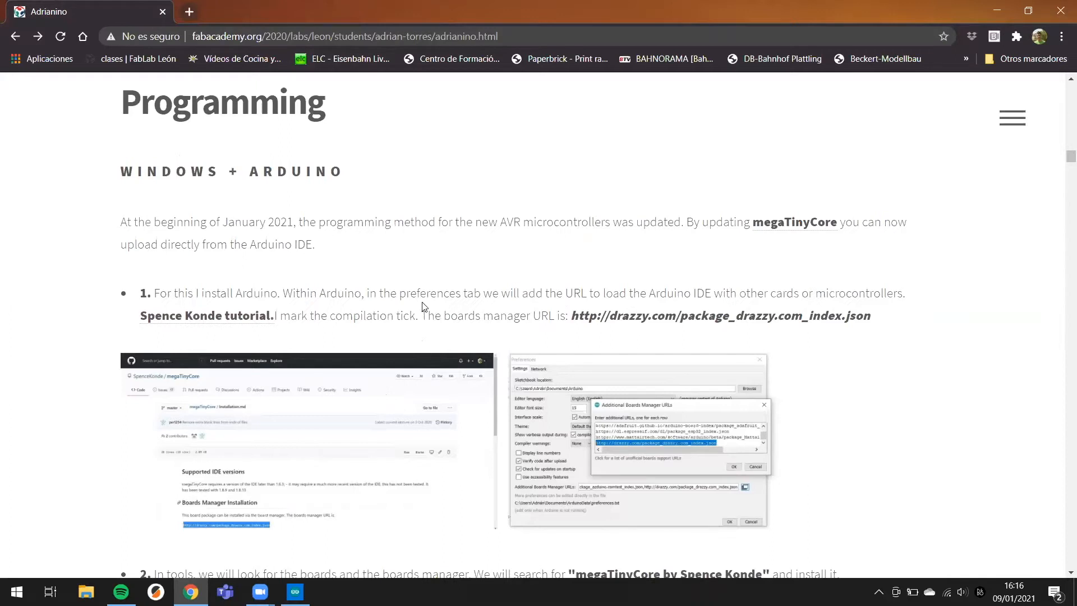
mouse_move(297, 340)
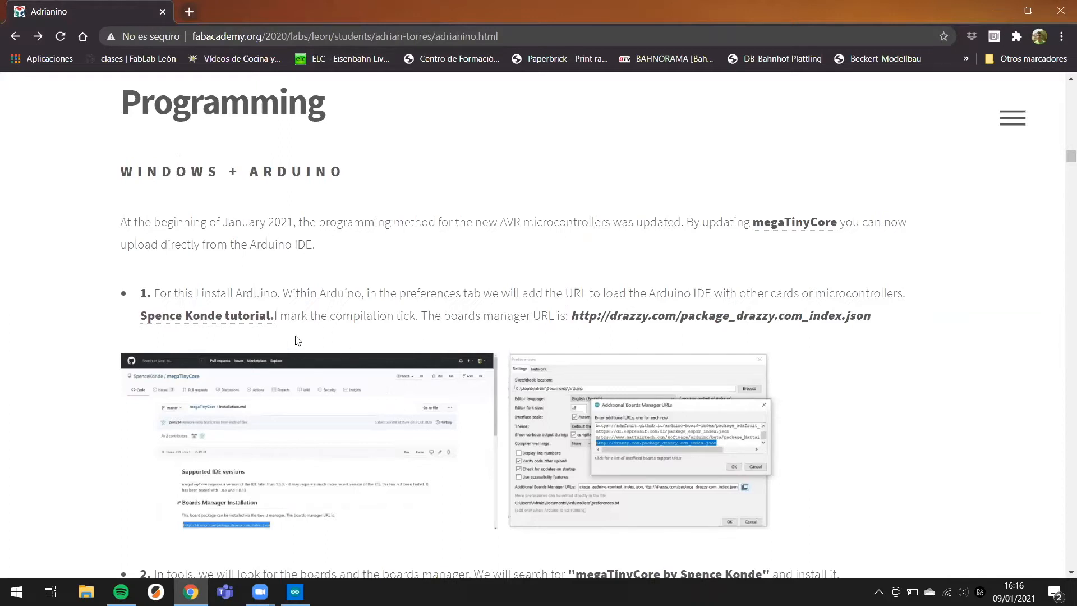
mouse_move(250, 346)
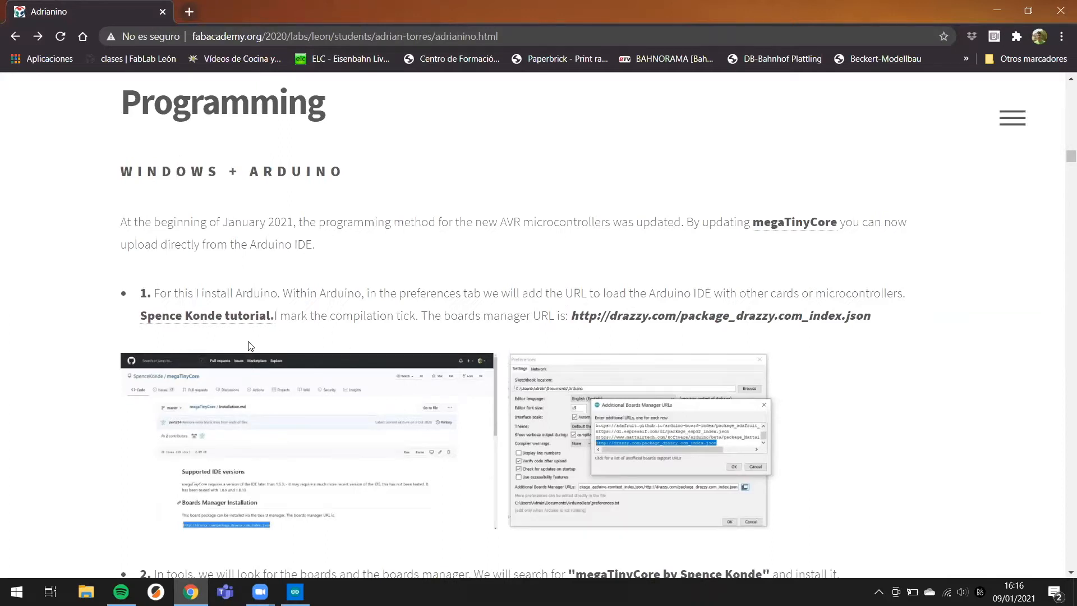
Step: Open the Spence Konde megaTinyCore guide in a new tab and select its boards manager URL
right_click(204, 315)
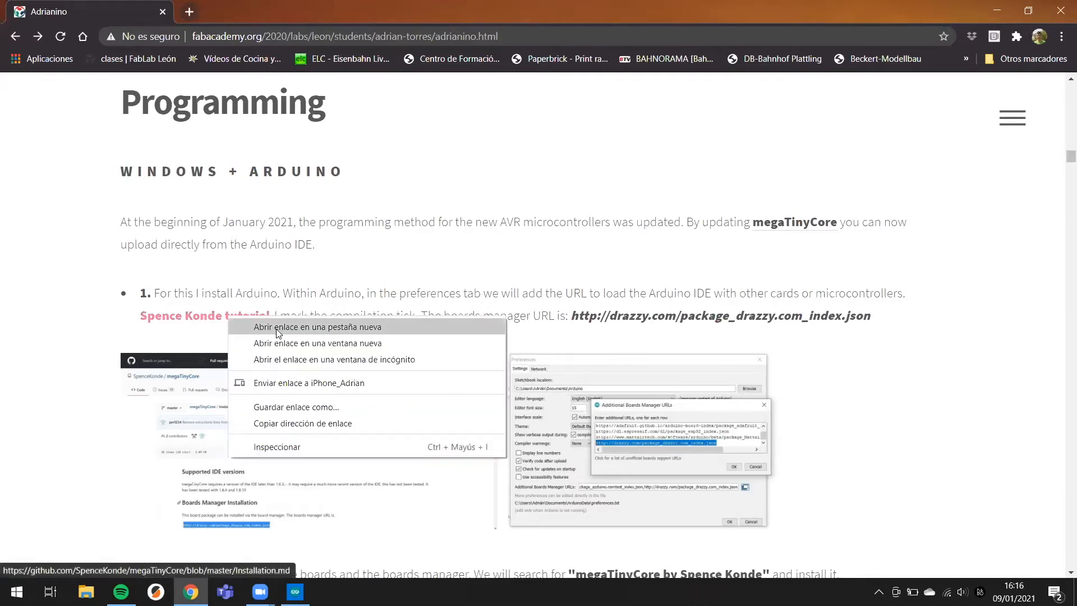
left_click(318, 326)
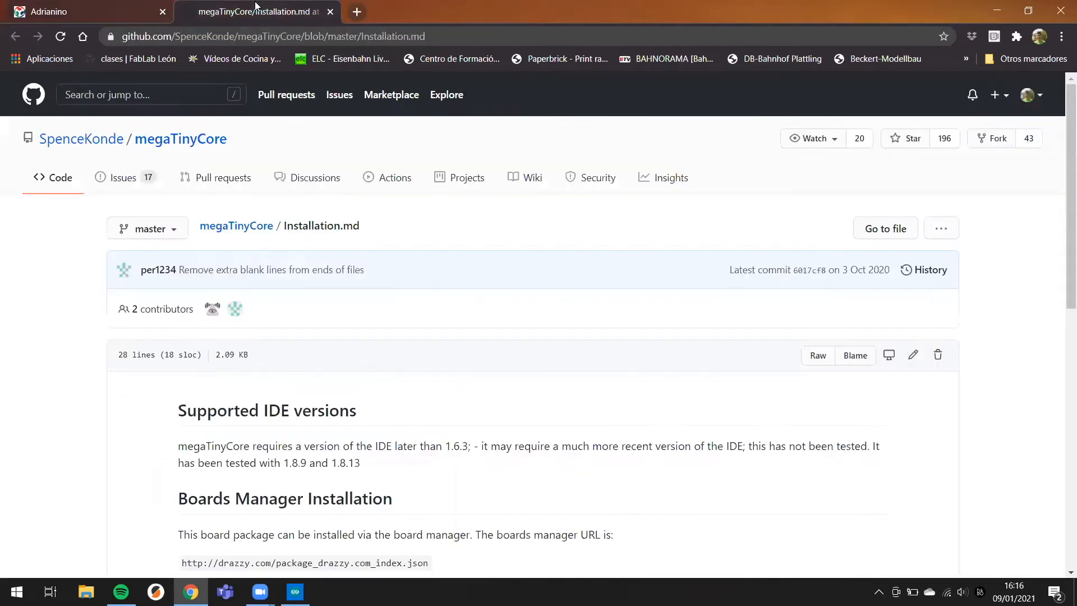
scroll("down", 3)
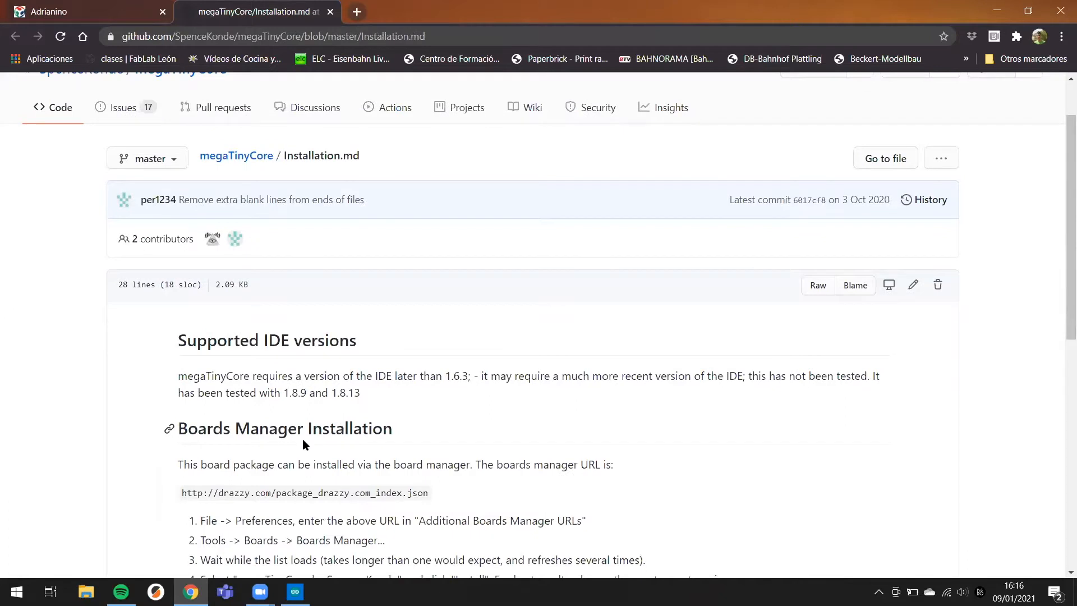
scroll("down", 3)
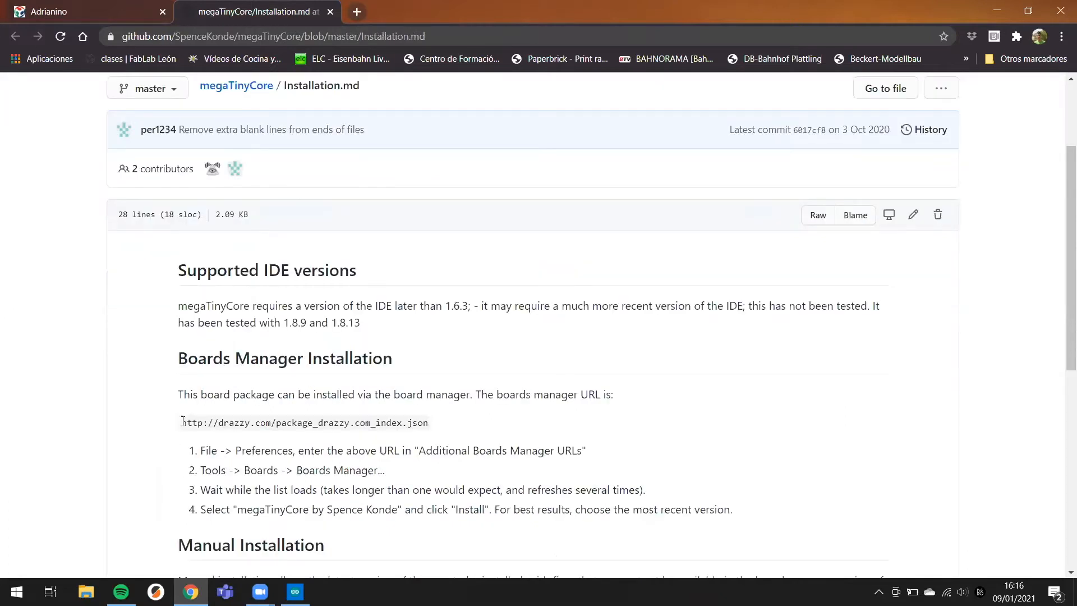
double_click(192, 422)
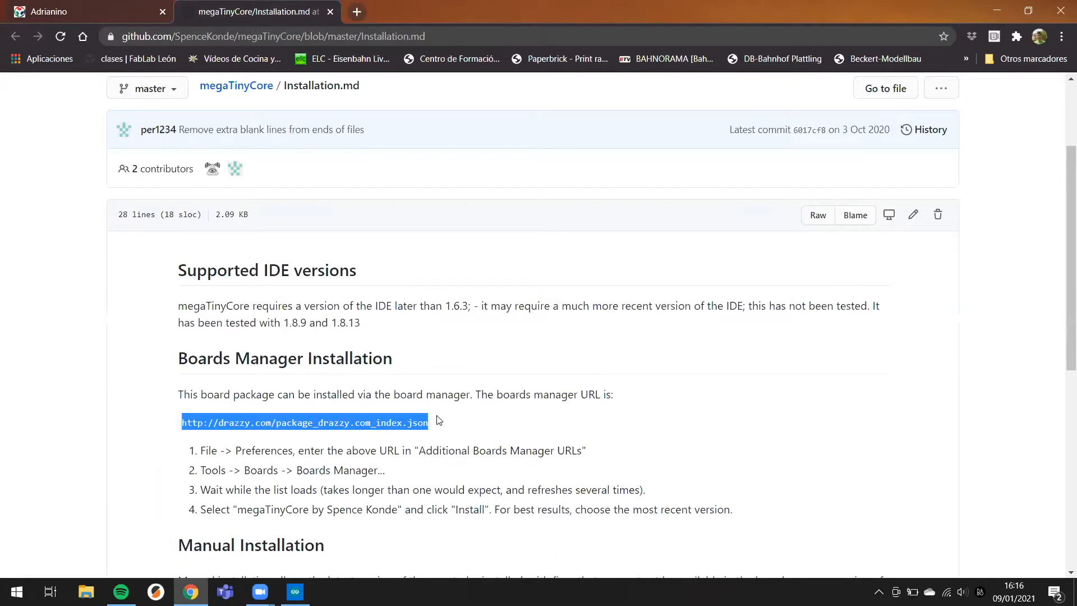
mouse_move(455, 422)
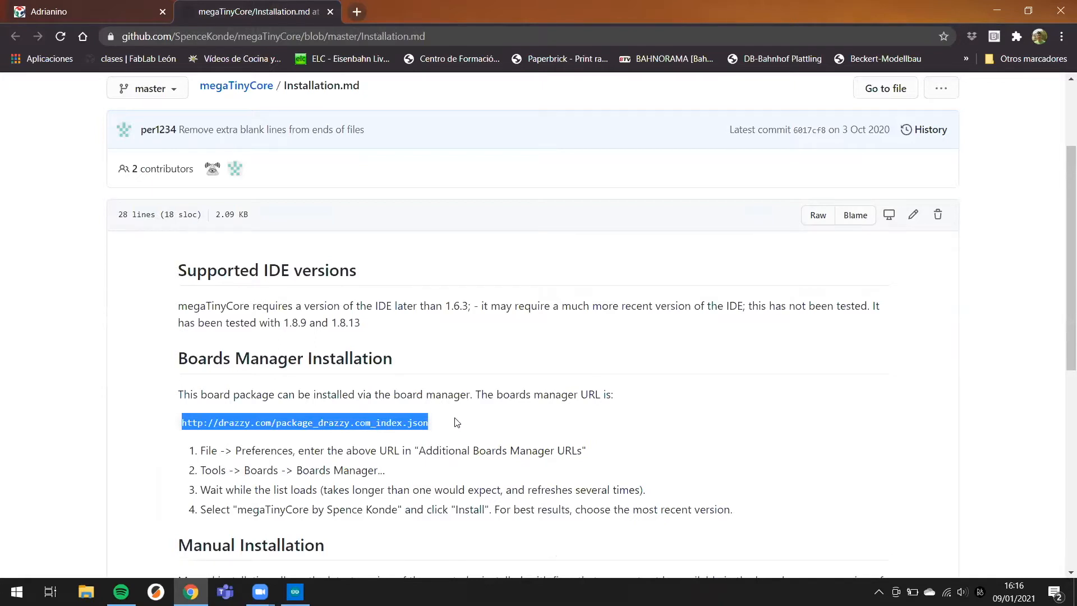
mouse_move(436, 440)
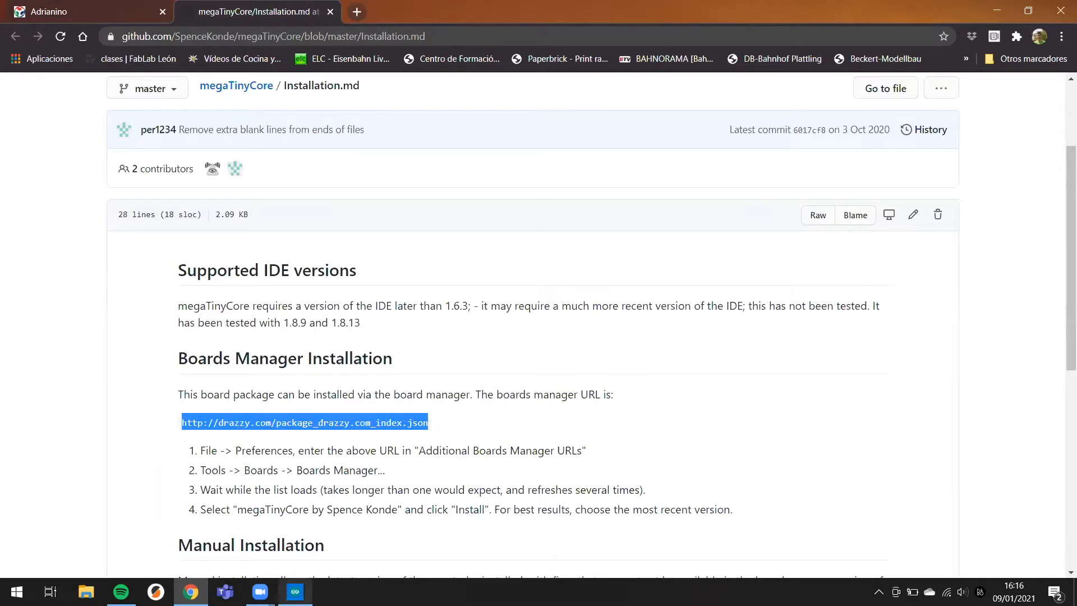
Step: Confirm the drazzy.com URL in Preferences and enable verbose compilation output
left_click(294, 592)
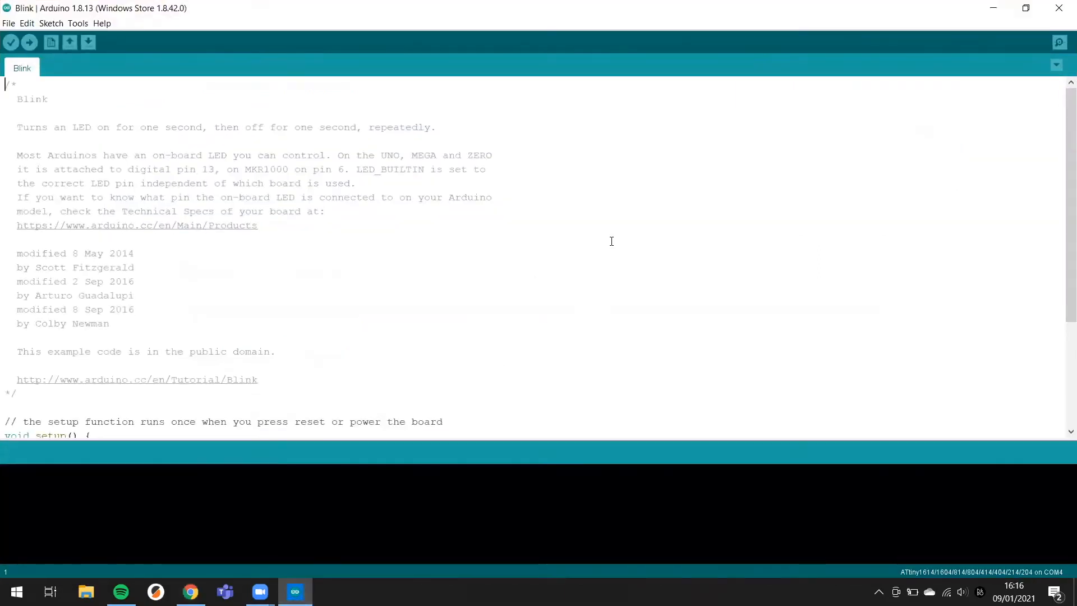
left_click(9, 24)
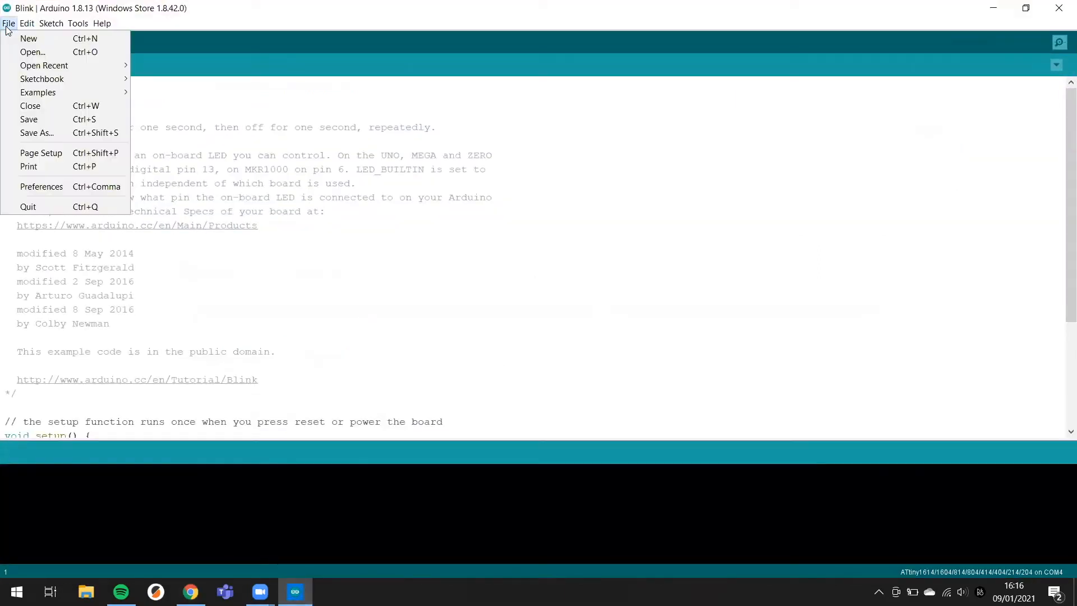
mouse_move(65, 186)
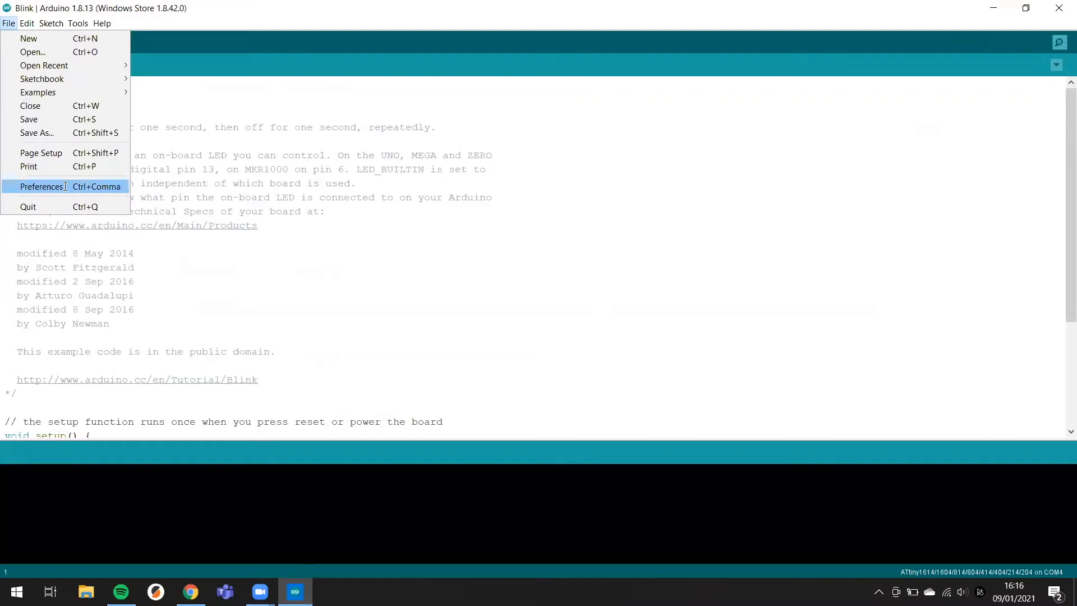
left_click(42, 186)
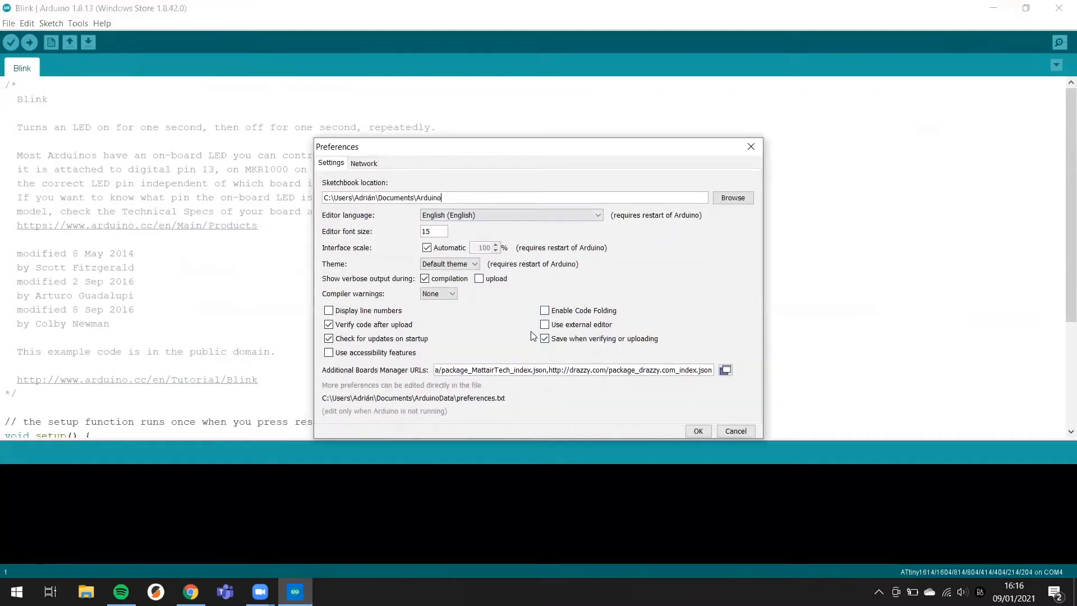
left_click(725, 369)
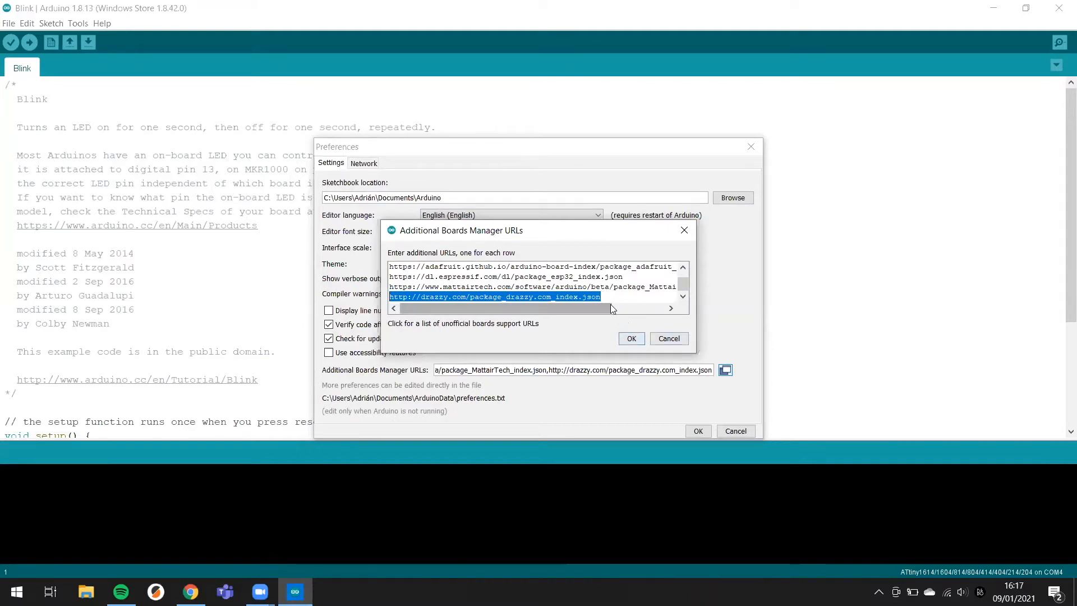
left_click(632, 338)
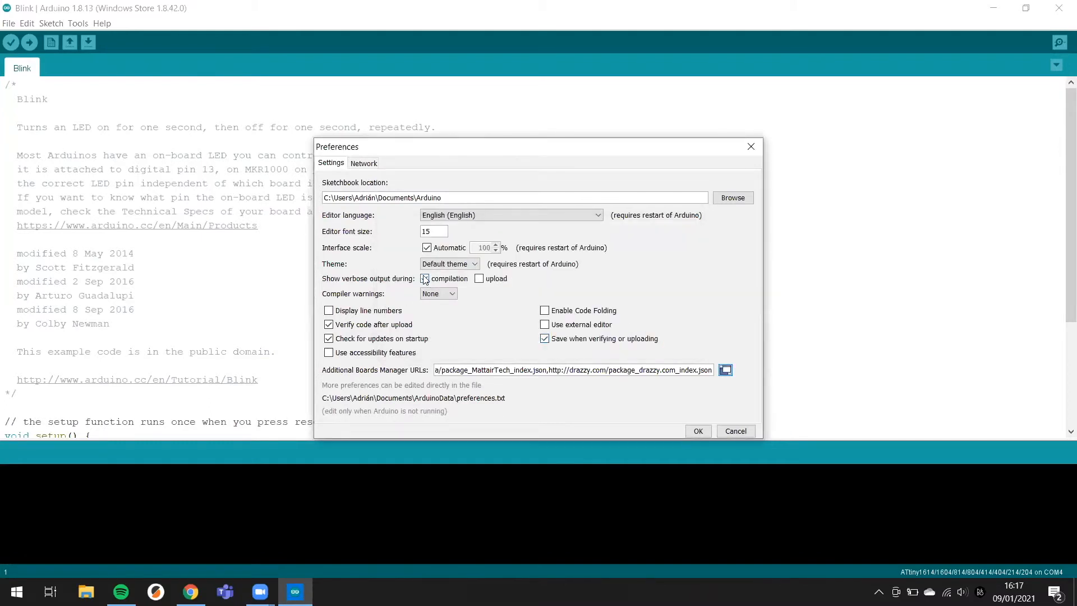
left_click(424, 278)
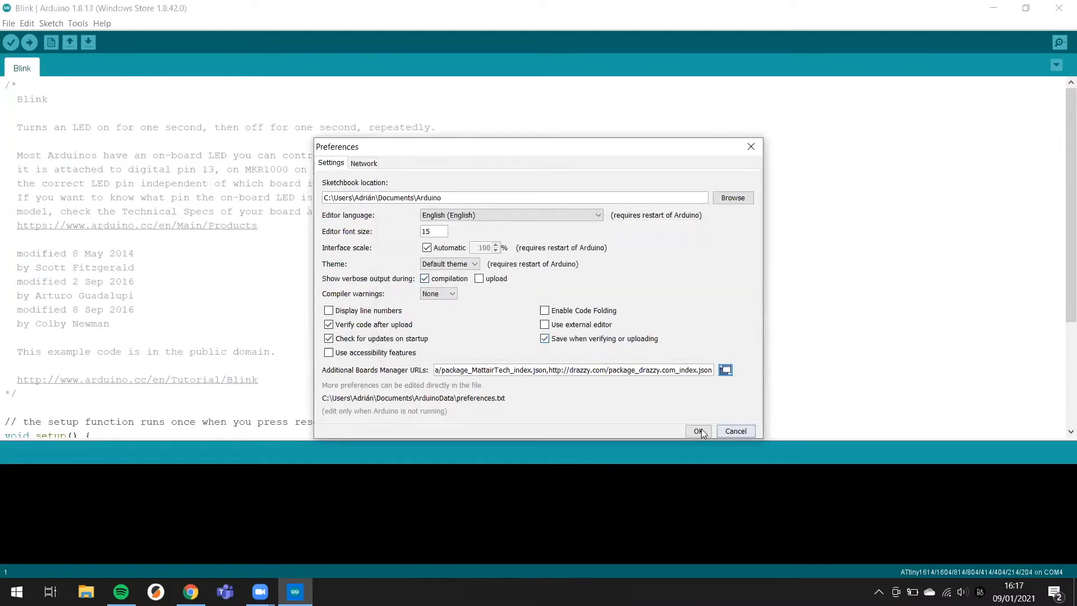
left_click(698, 431)
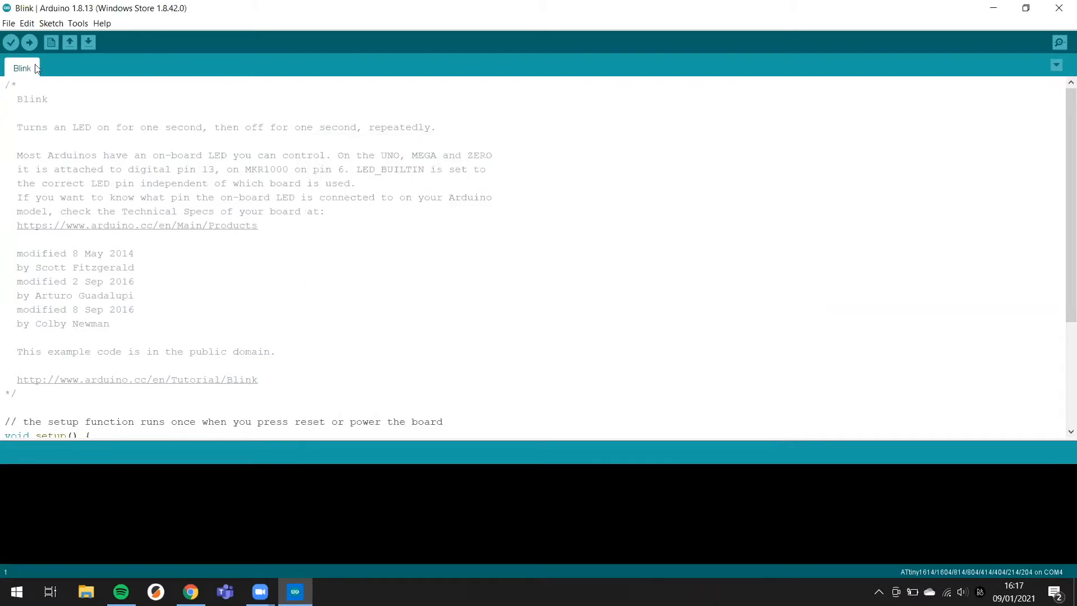
Step: Open Tools > Board > Boards Manager and focus its search field while the index downloads
left_click(78, 23)
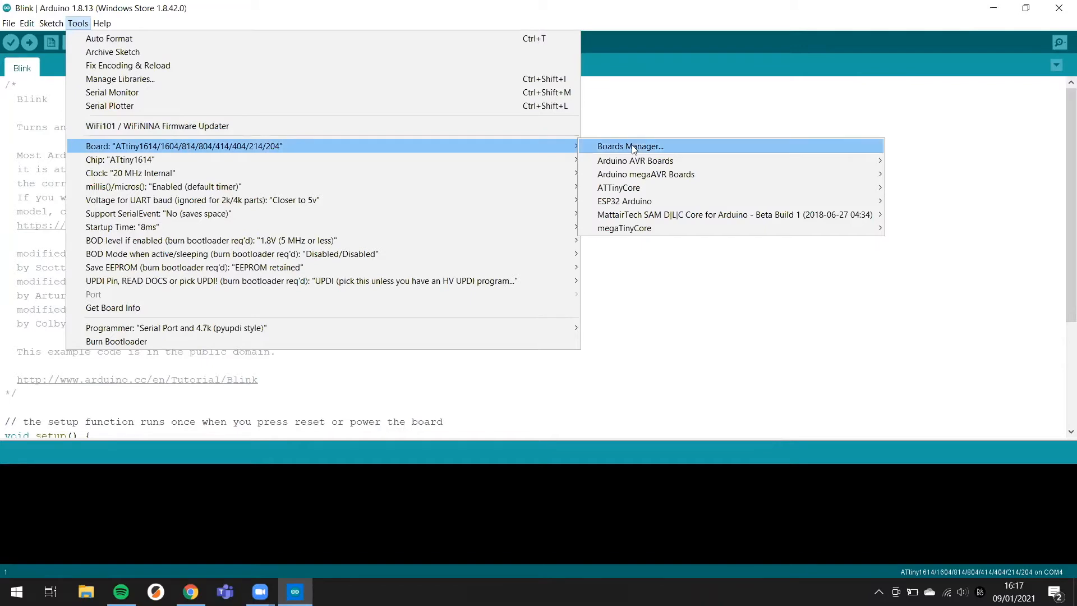
left_click(631, 146)
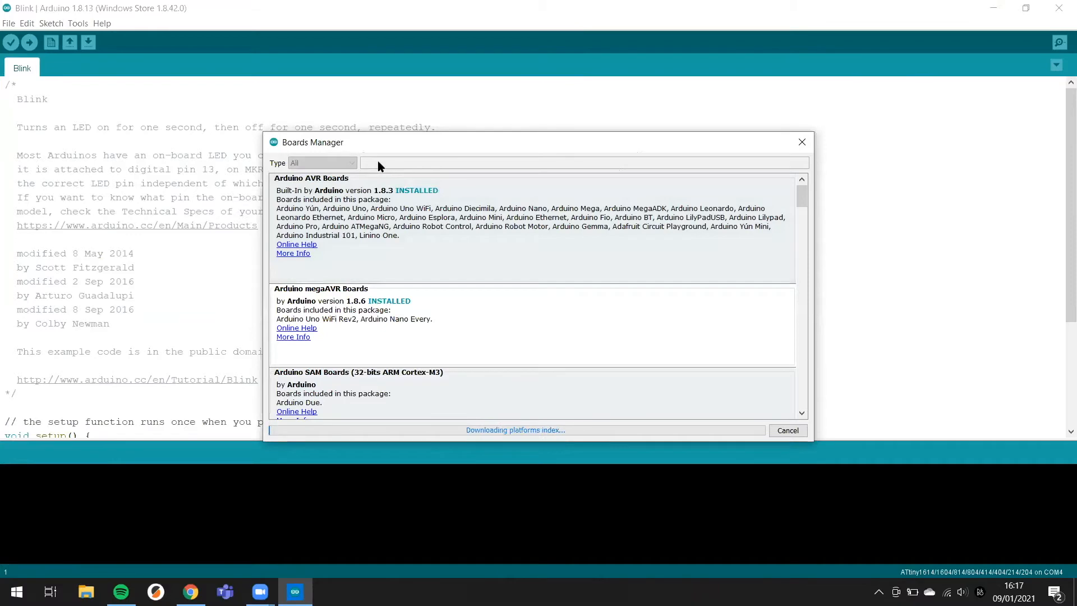
mouse_move(390, 162)
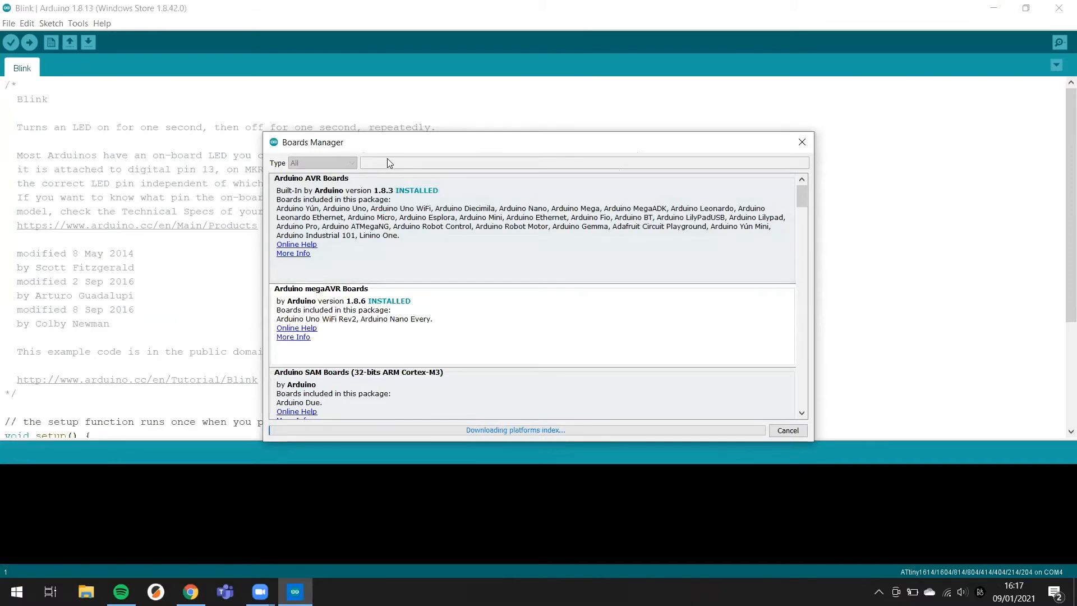
left_click(190, 591)
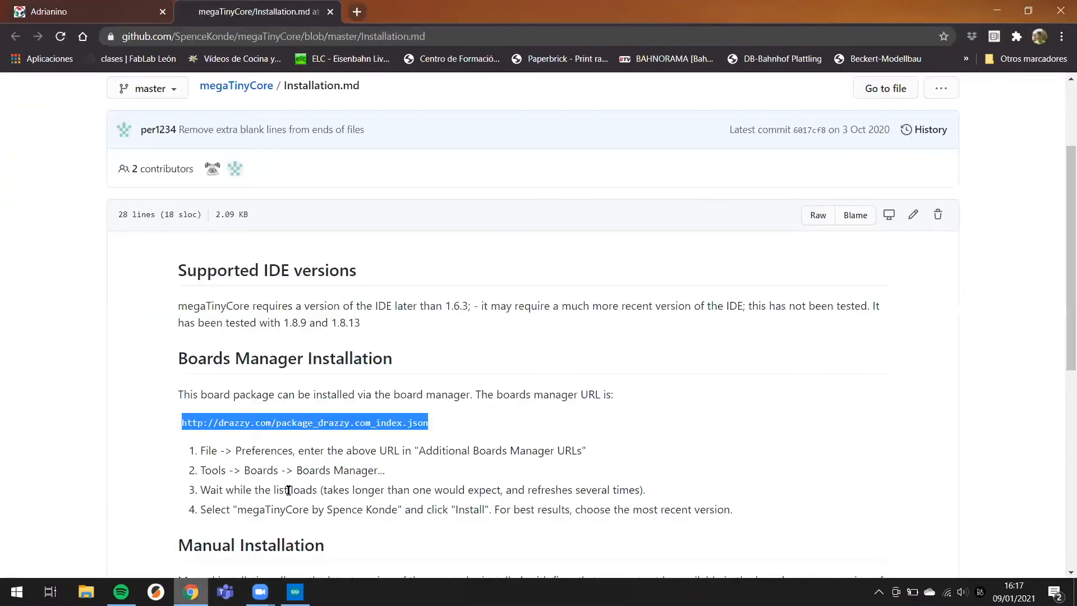
Step: Check the Adrianino guide's megaTinyCore by Spence Konde step
scroll("down", 3)
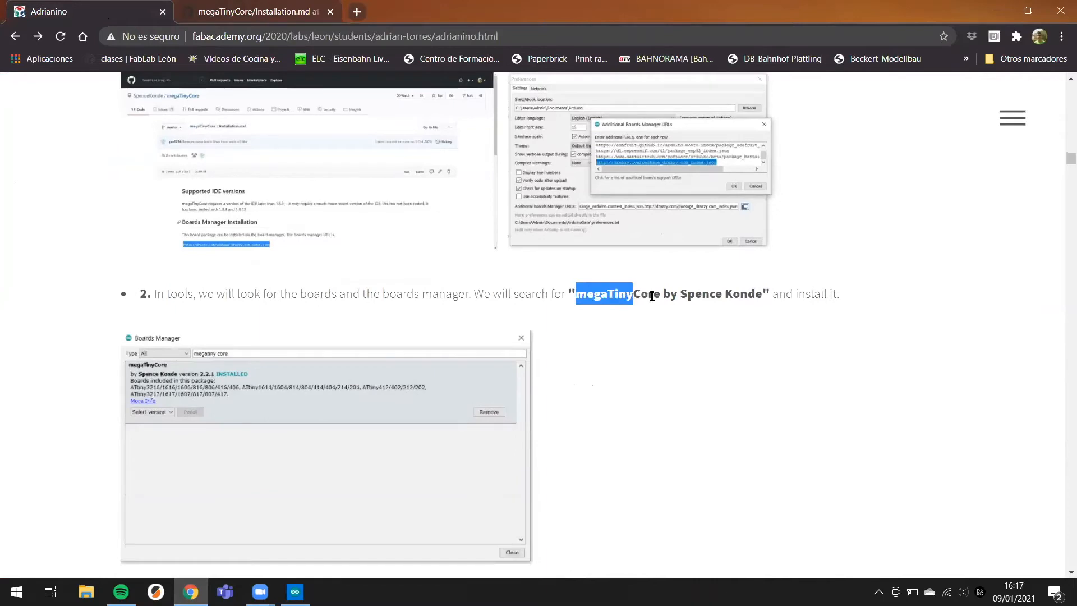
right_click(651, 293)
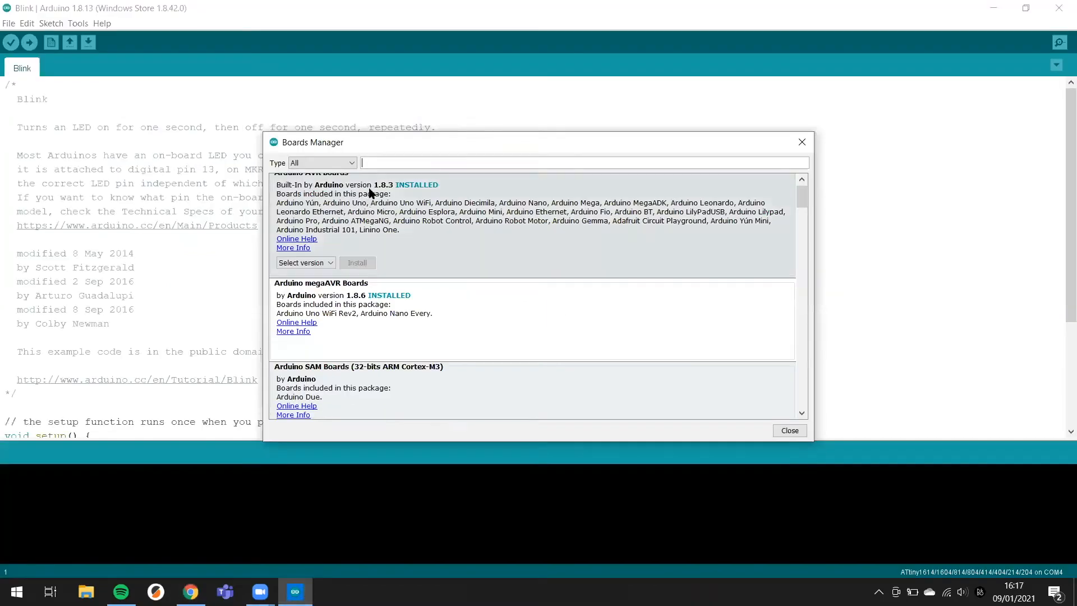
Step: Search megaTinyCore, confirm version 2.2.1 is installed, and close Boards Manager
right_click(390, 162)
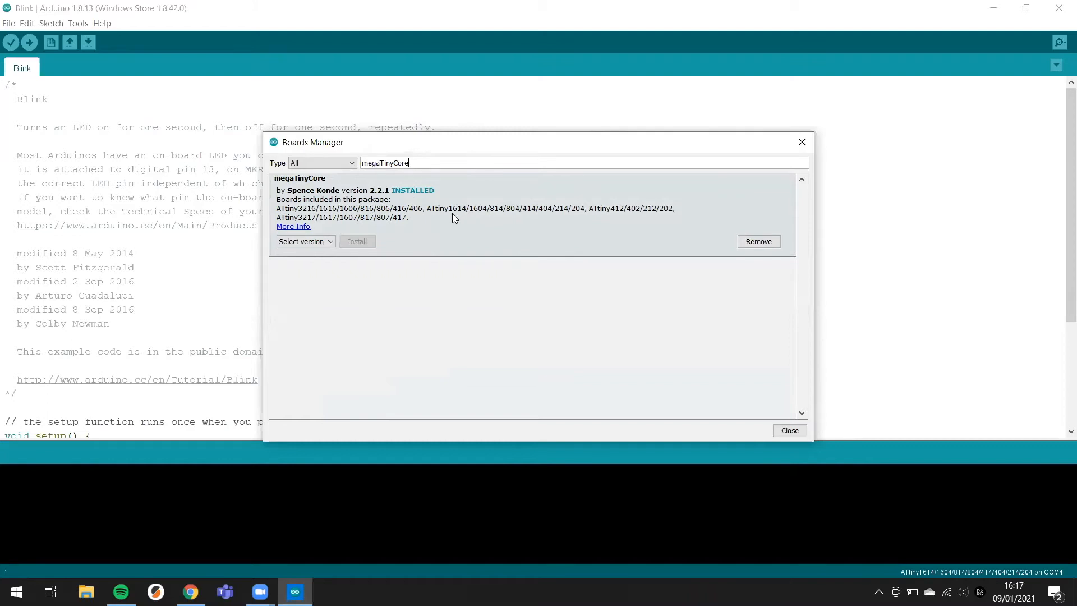
mouse_move(460, 209)
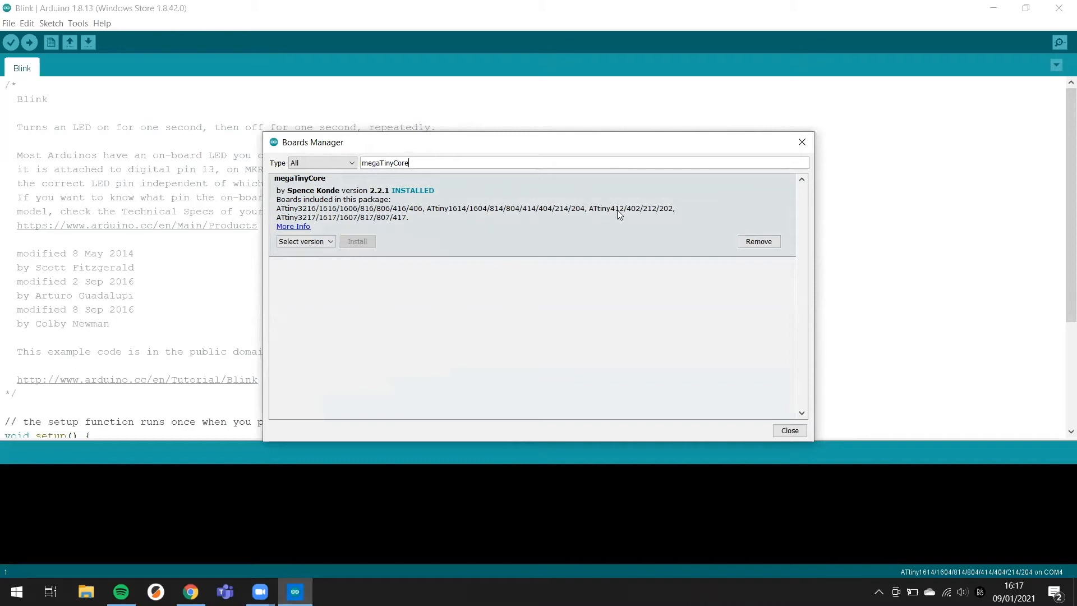
mouse_move(312, 208)
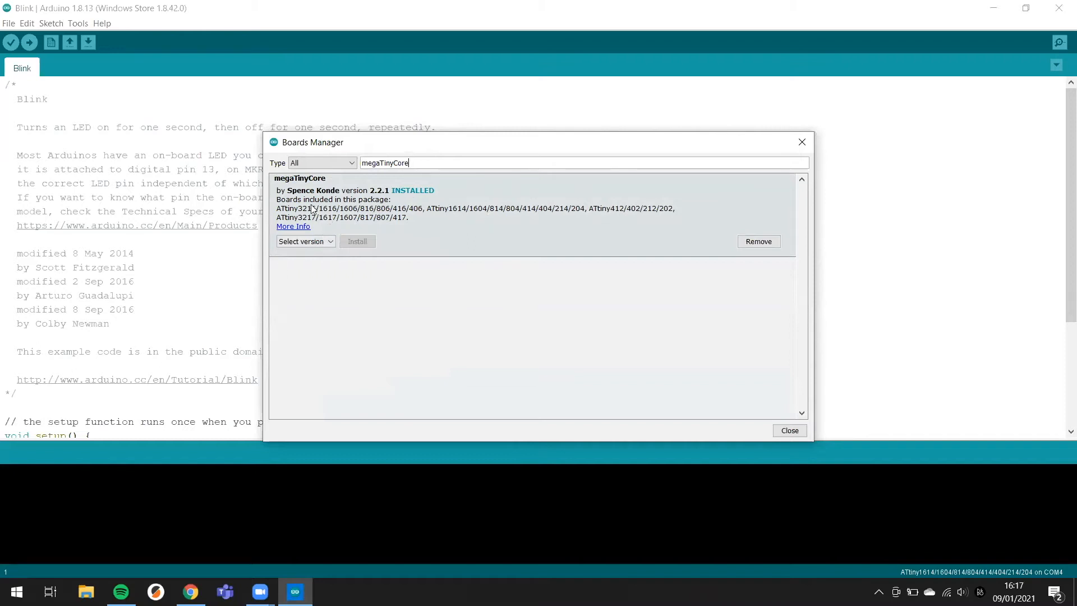
mouse_move(310, 227)
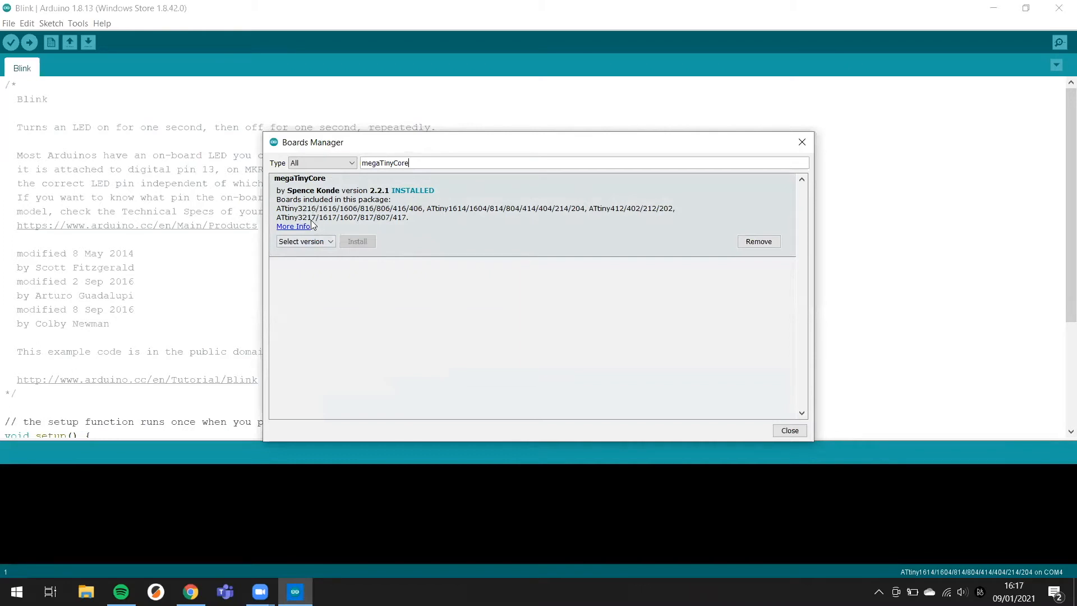
left_click(789, 430)
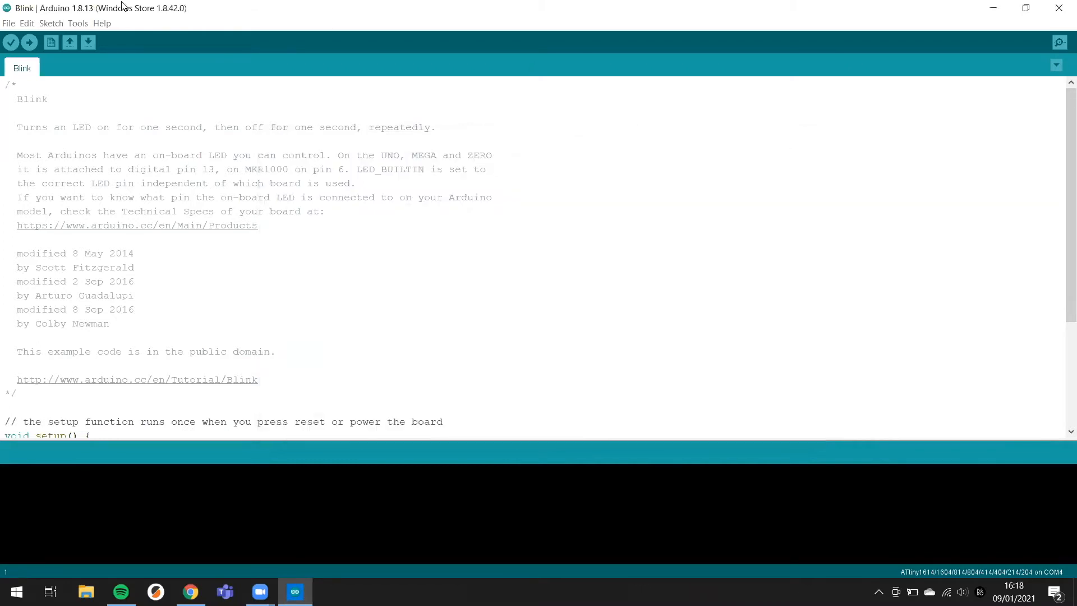
mouse_move(64, 23)
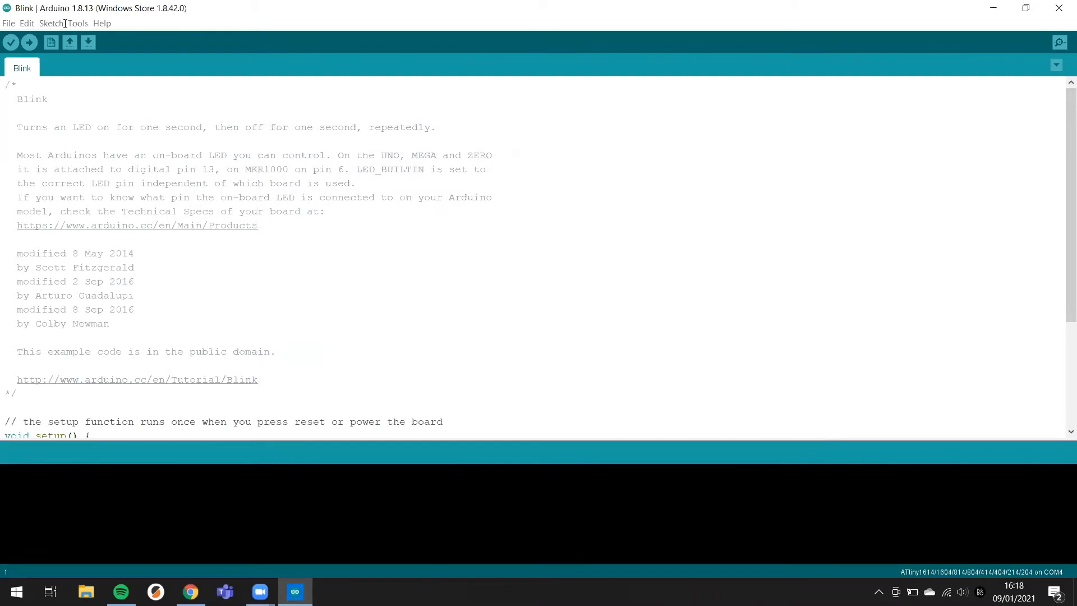
left_click(51, 23)
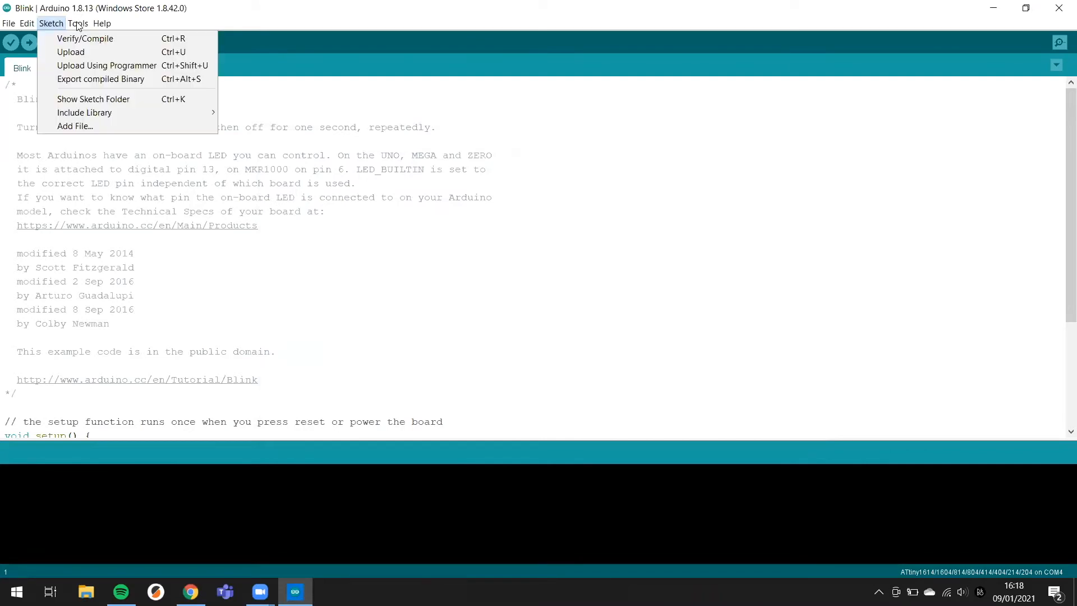
left_click(81, 24)
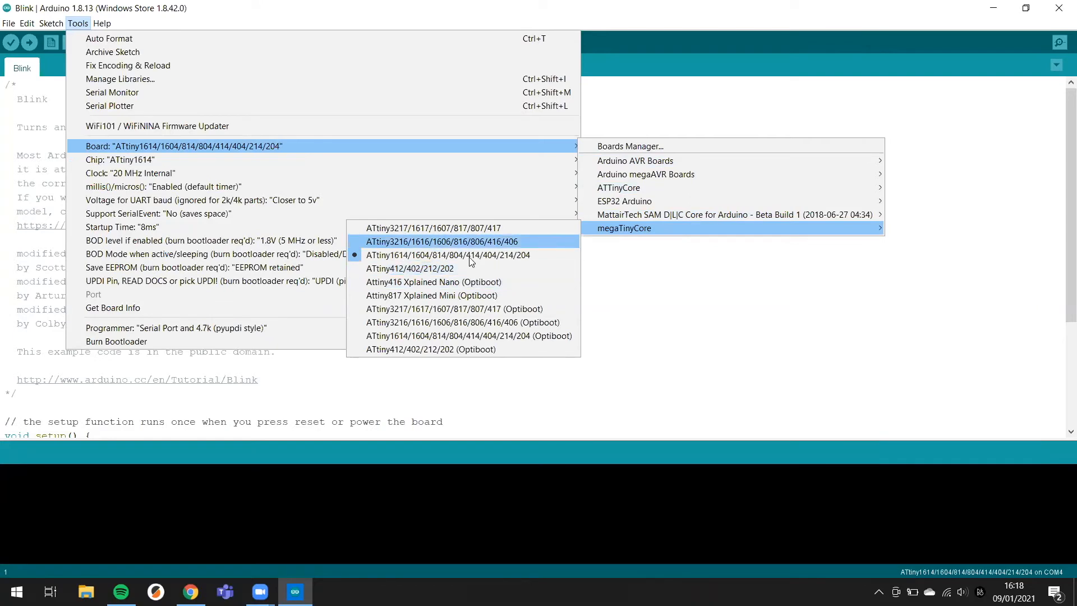
mouse_move(457, 265)
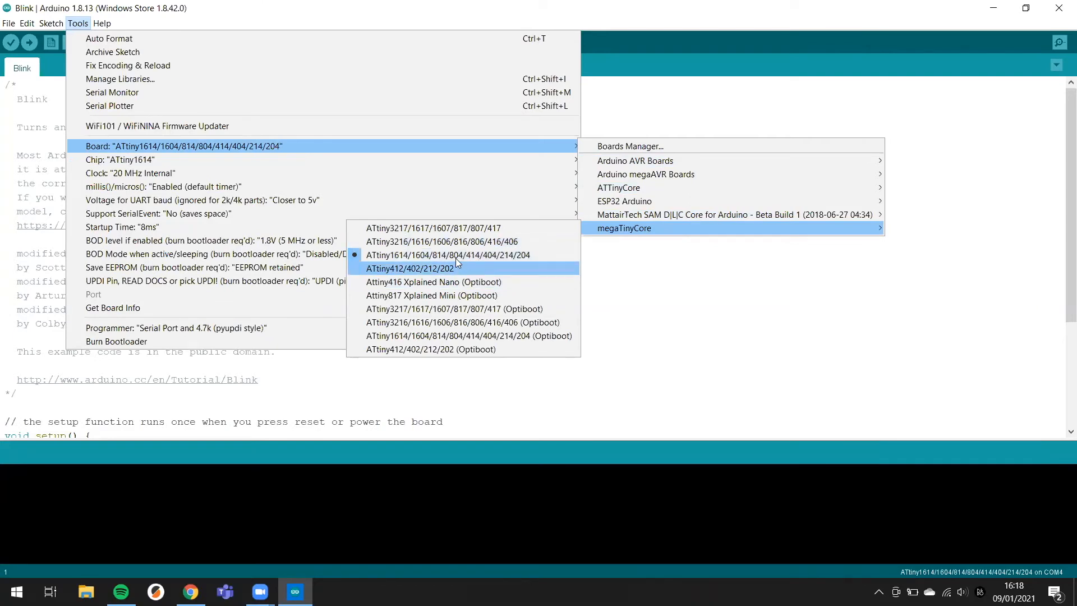
mouse_move(411, 261)
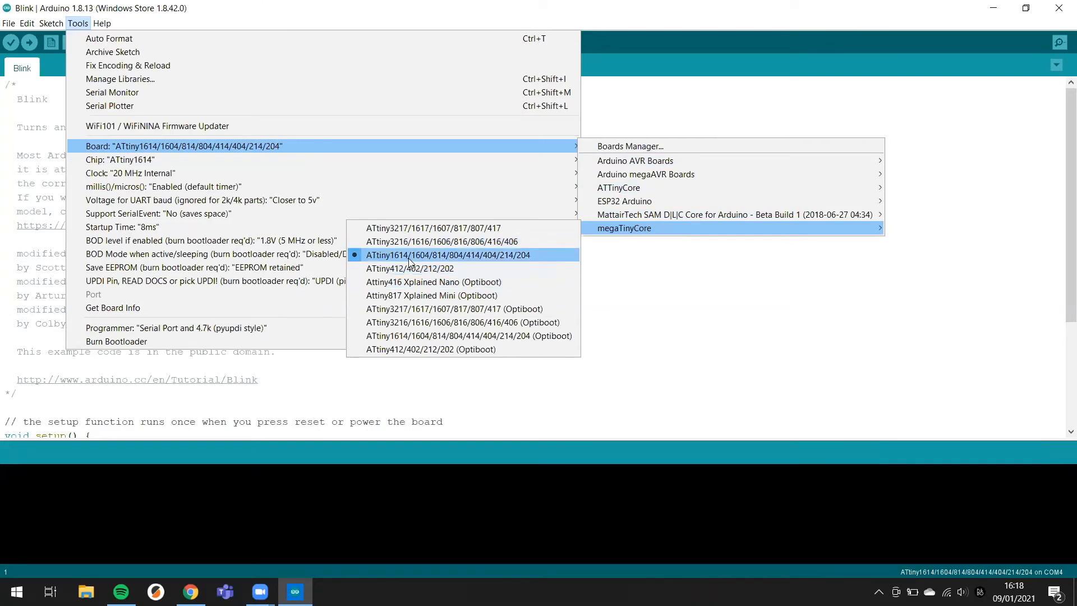
left_click(465, 255)
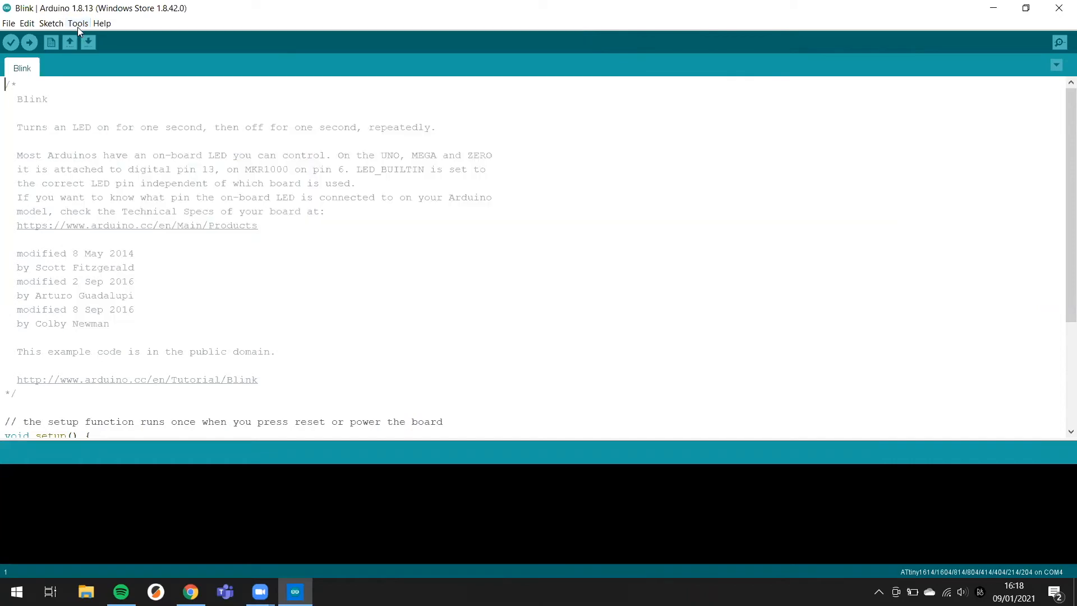
left_click(78, 23)
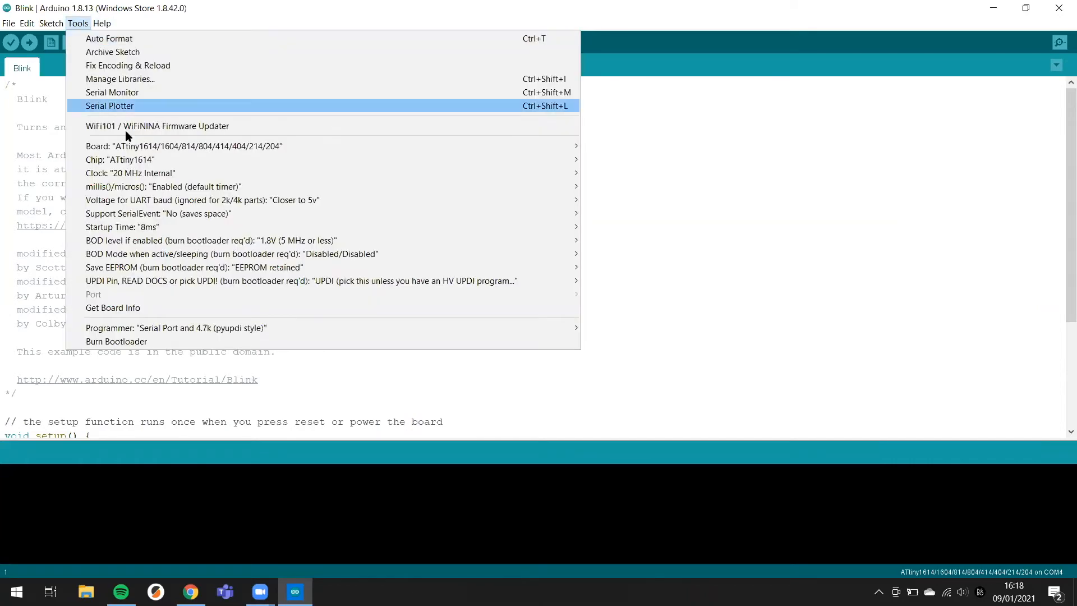
left_click(129, 173)
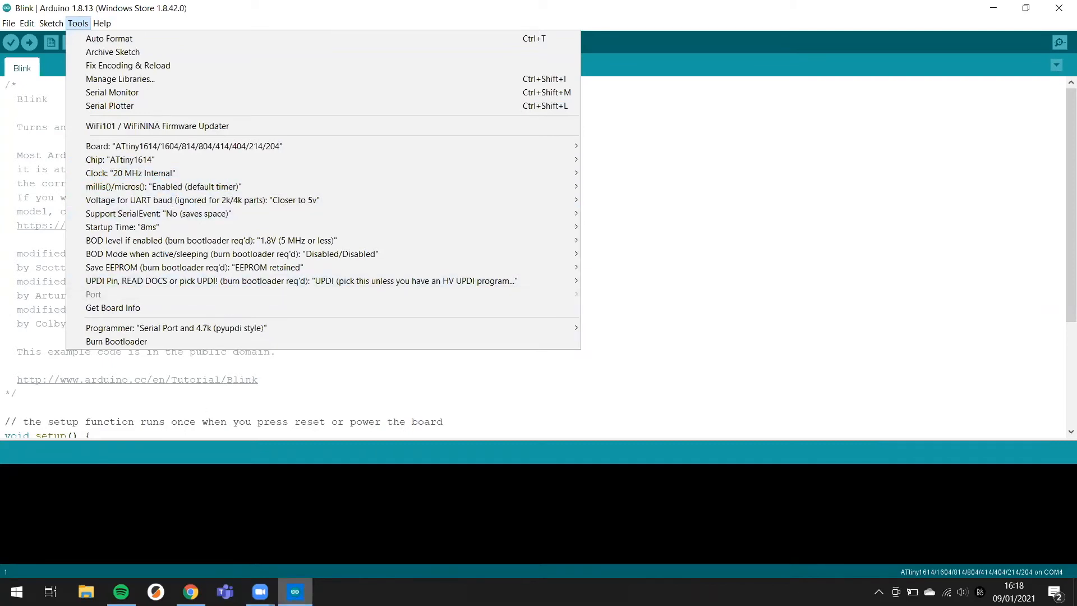
mouse_move(260, 591)
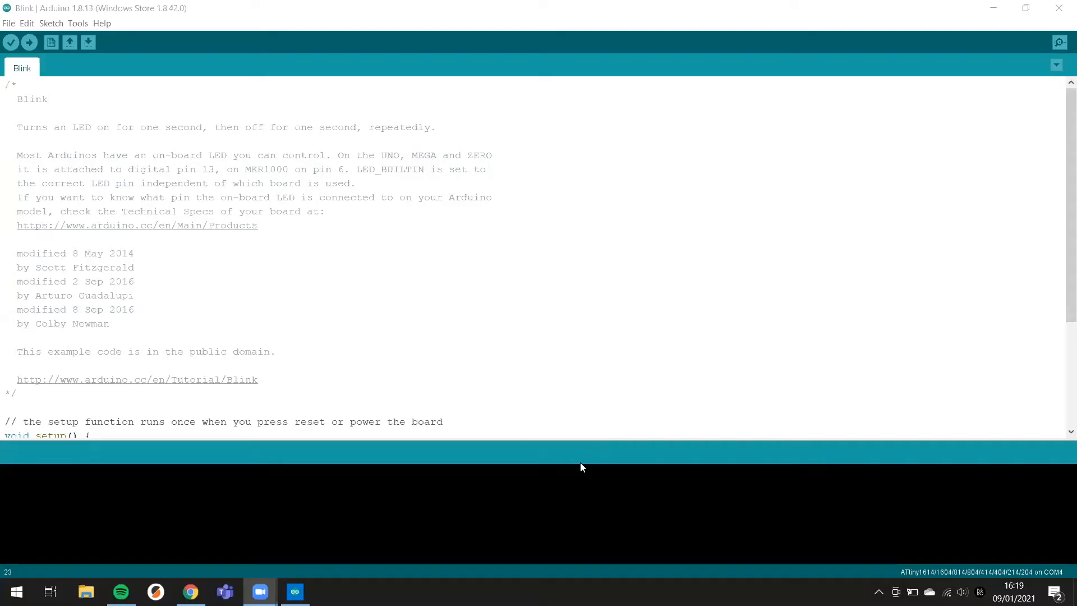
mouse_move(538, 233)
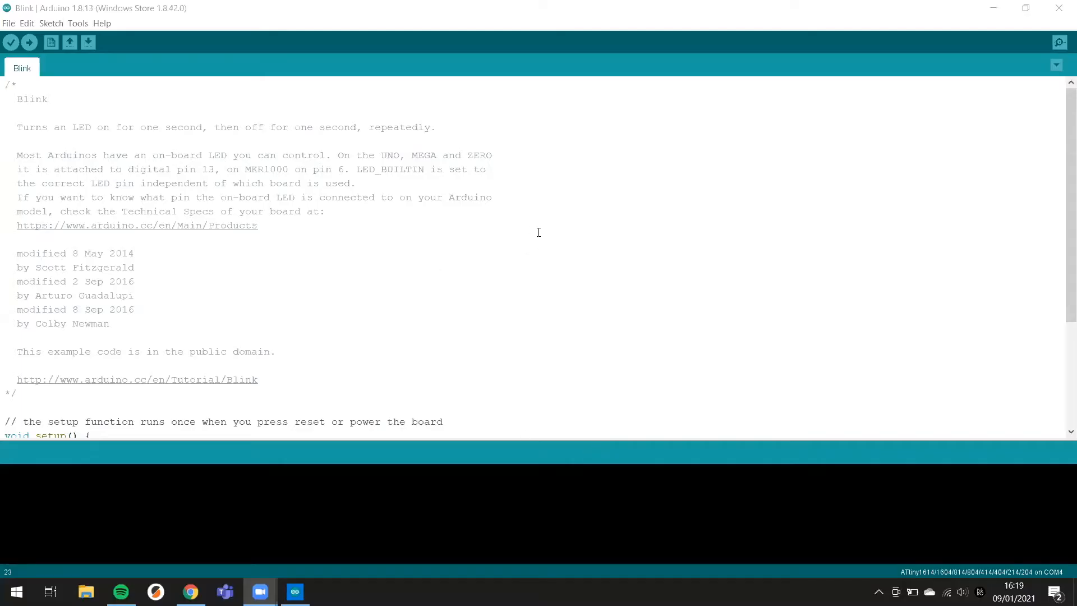
mouse_move(569, 474)
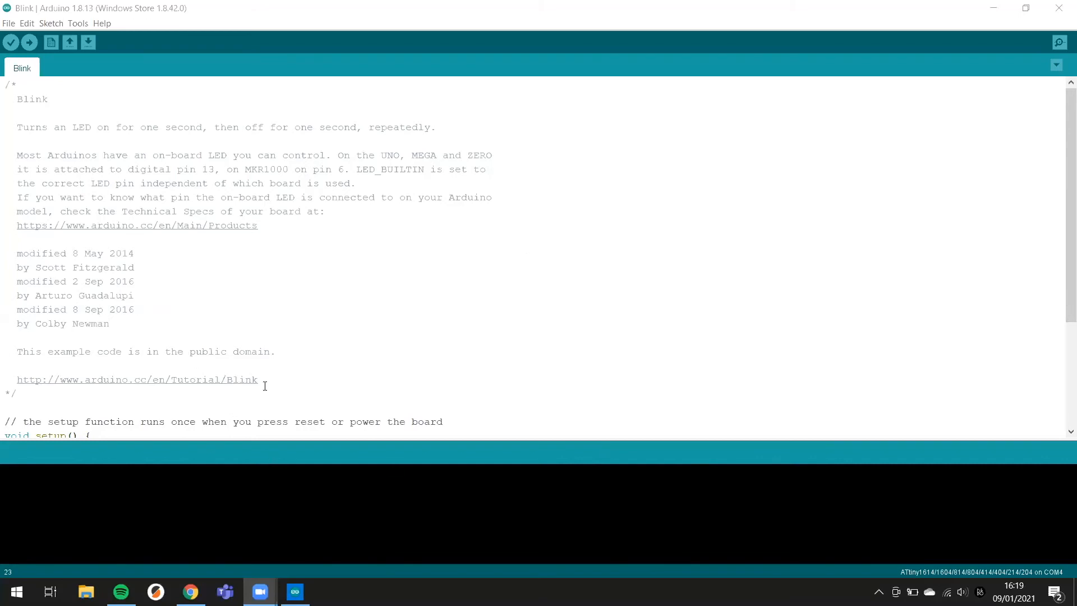
mouse_move(58, 29)
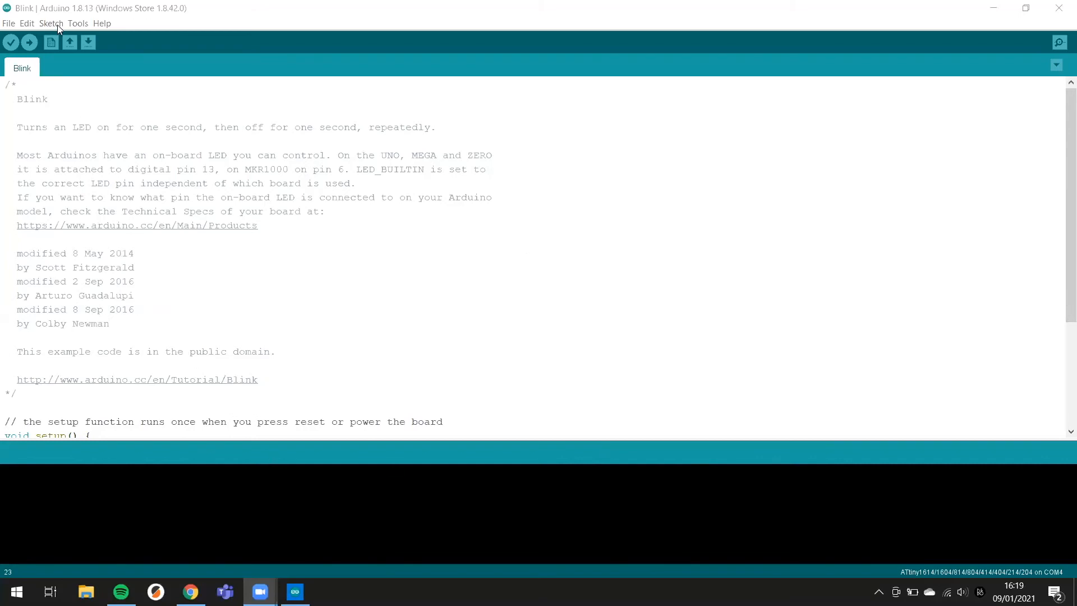
left_click(50, 23)
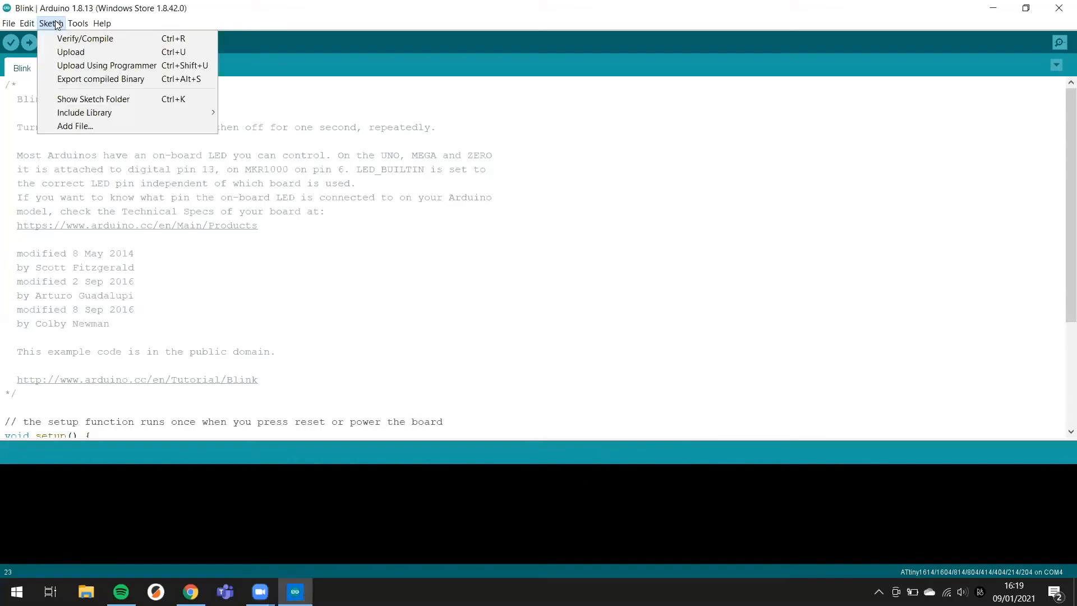
mouse_move(75, 9)
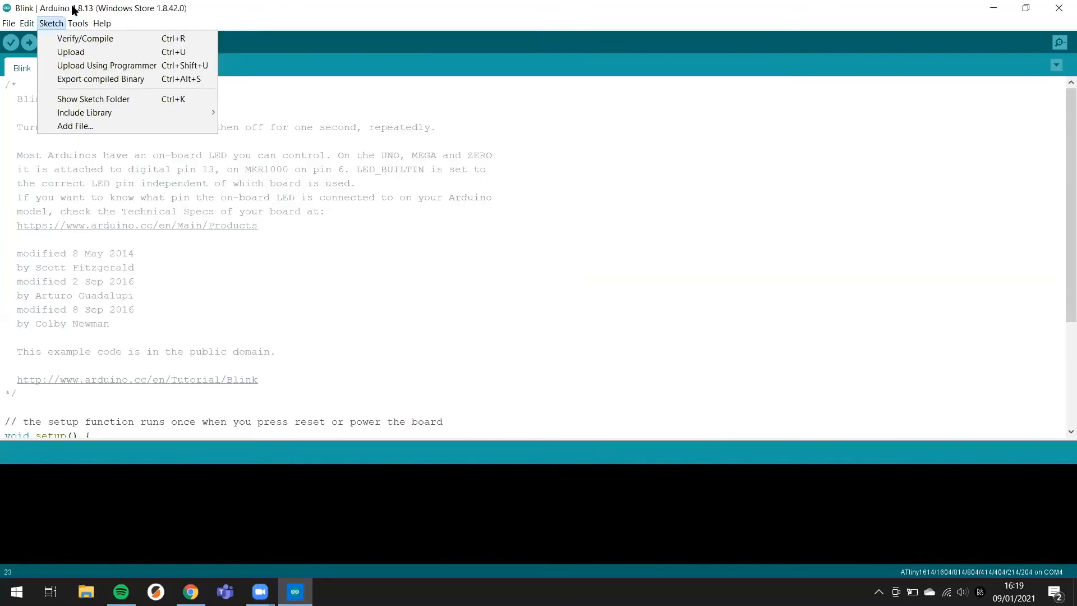
left_click(82, 23)
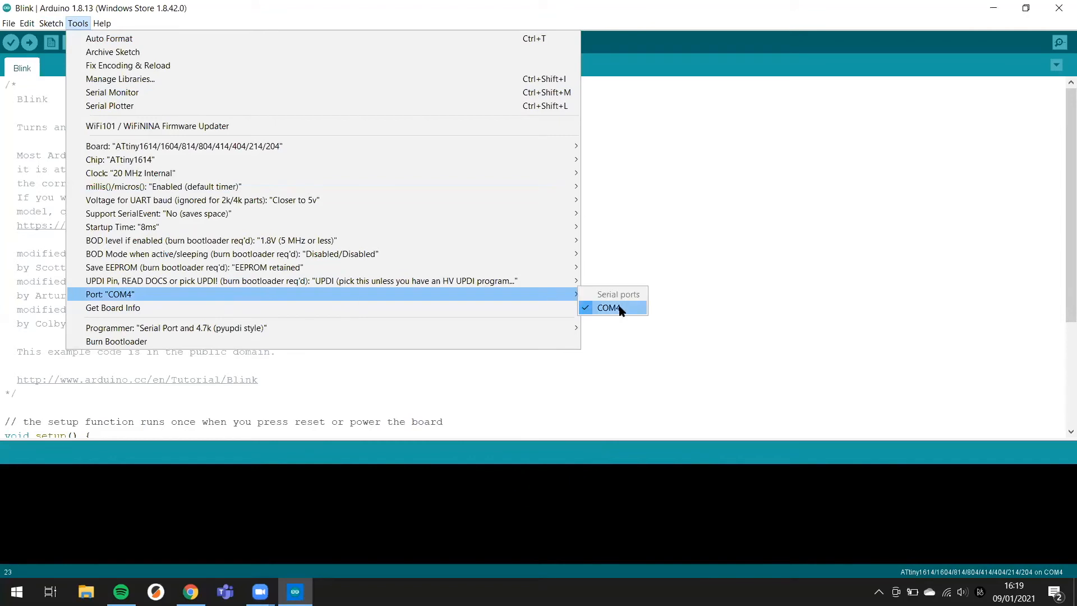
mouse_move(417, 312)
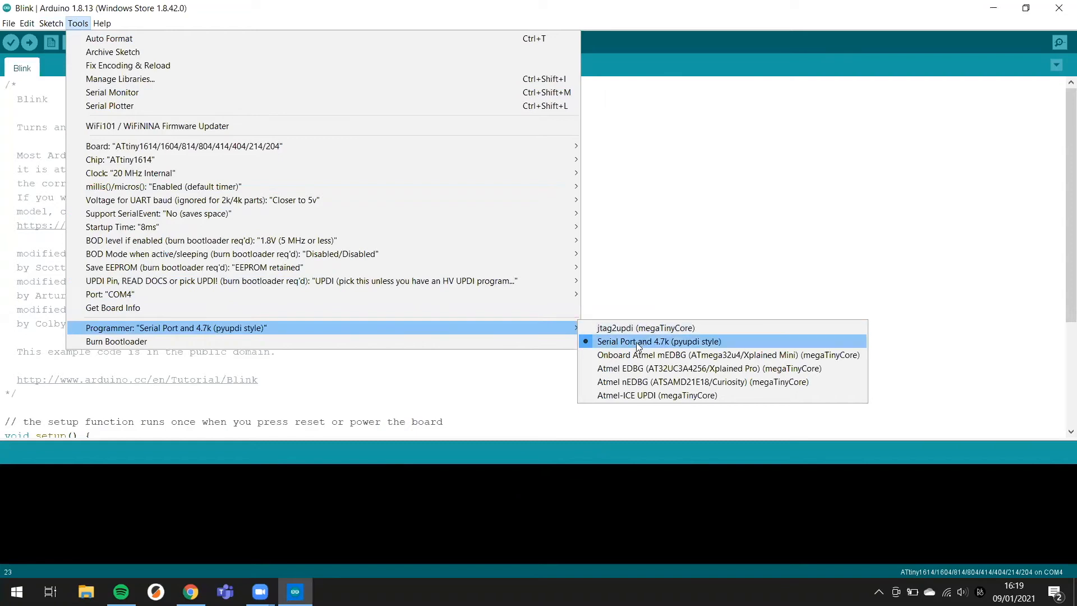
mouse_move(664, 351)
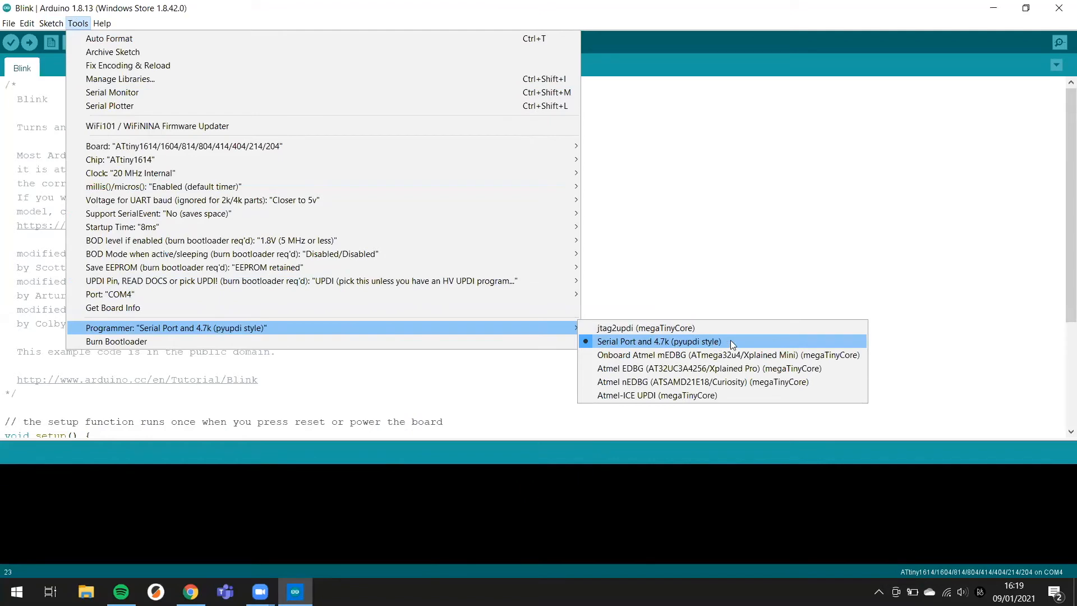
left_click(658, 341)
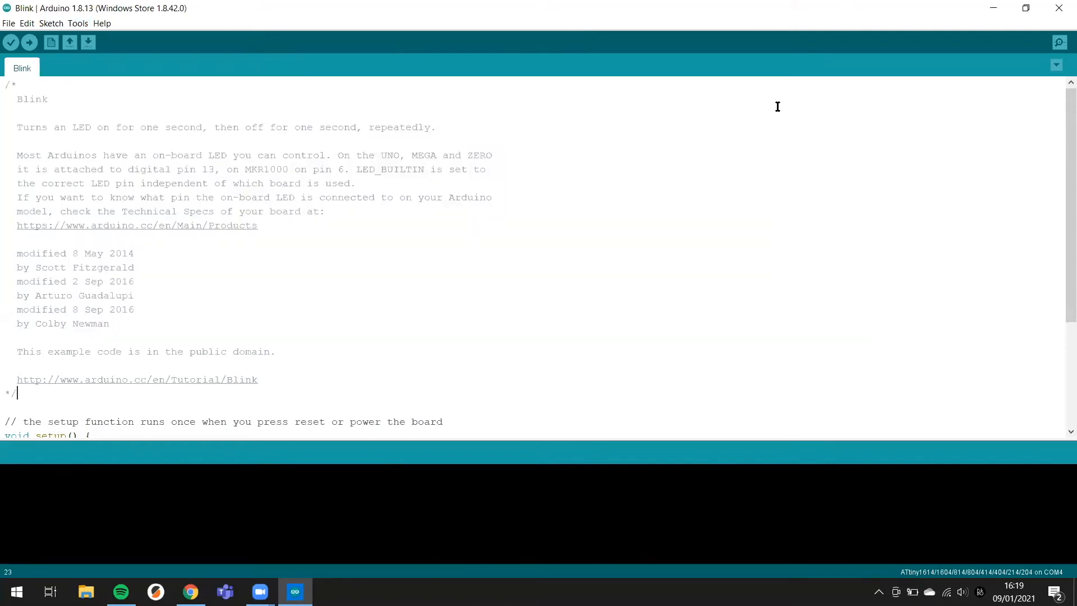
Step: Replace LED_BUILTIN with 8 in pinMode and both digitalWrite calls
scroll("down", 3)
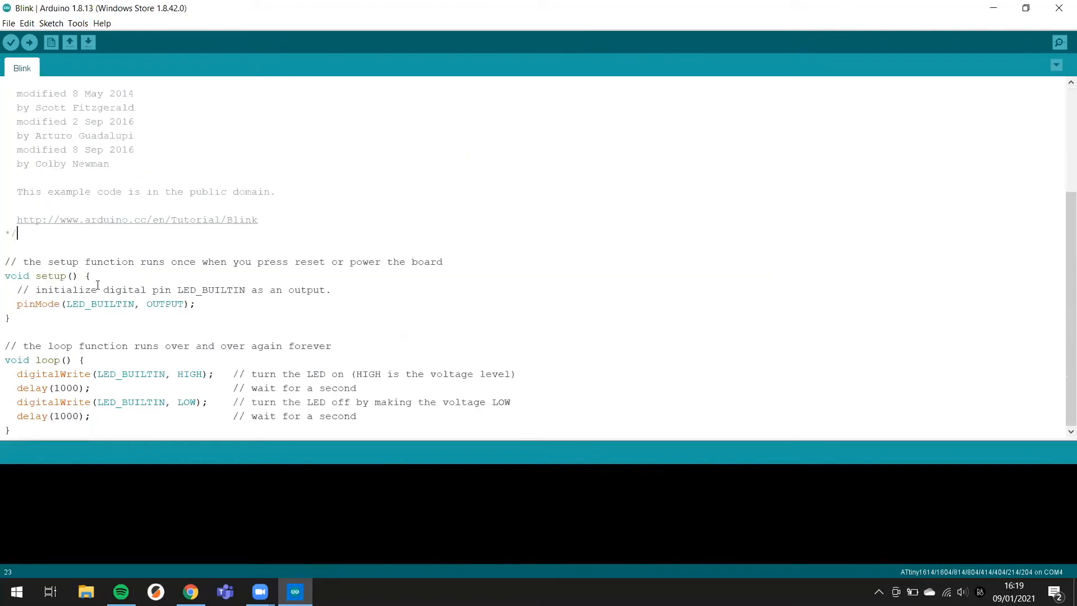
mouse_move(91, 374)
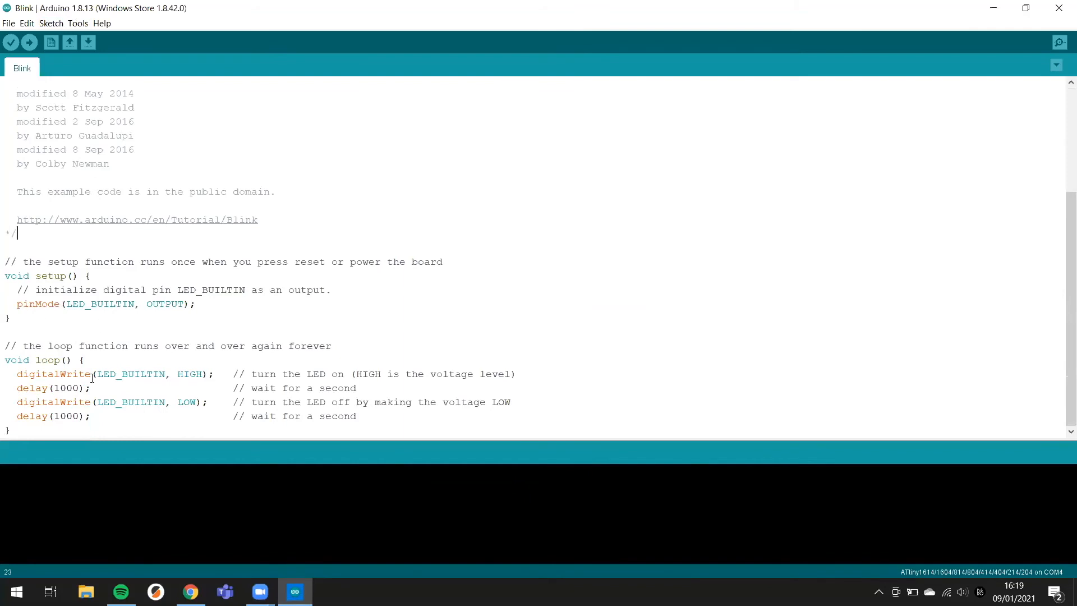
mouse_move(76, 317)
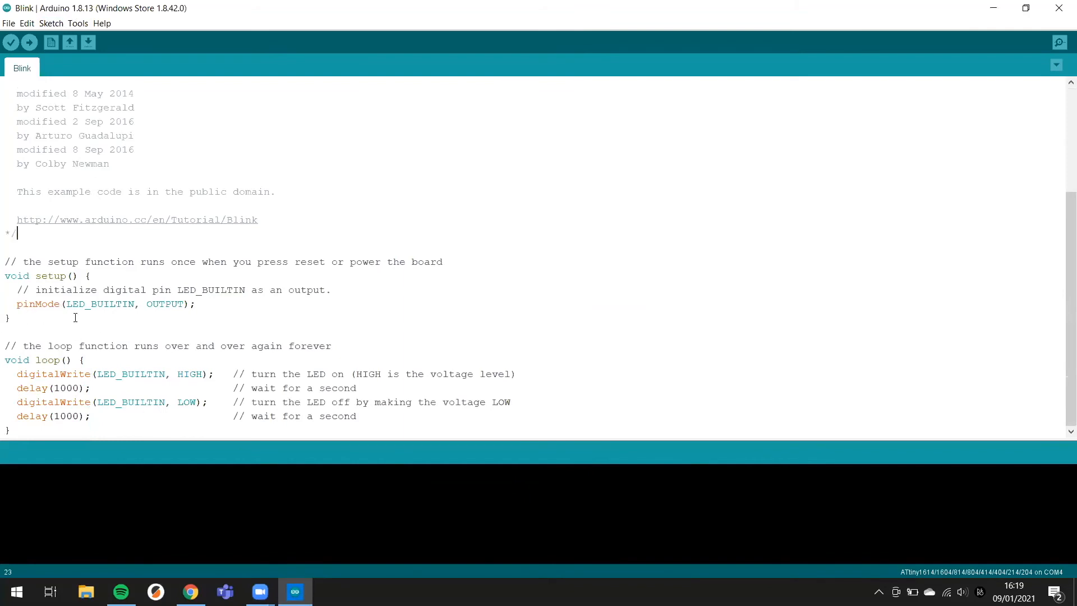
double_click(100, 304)
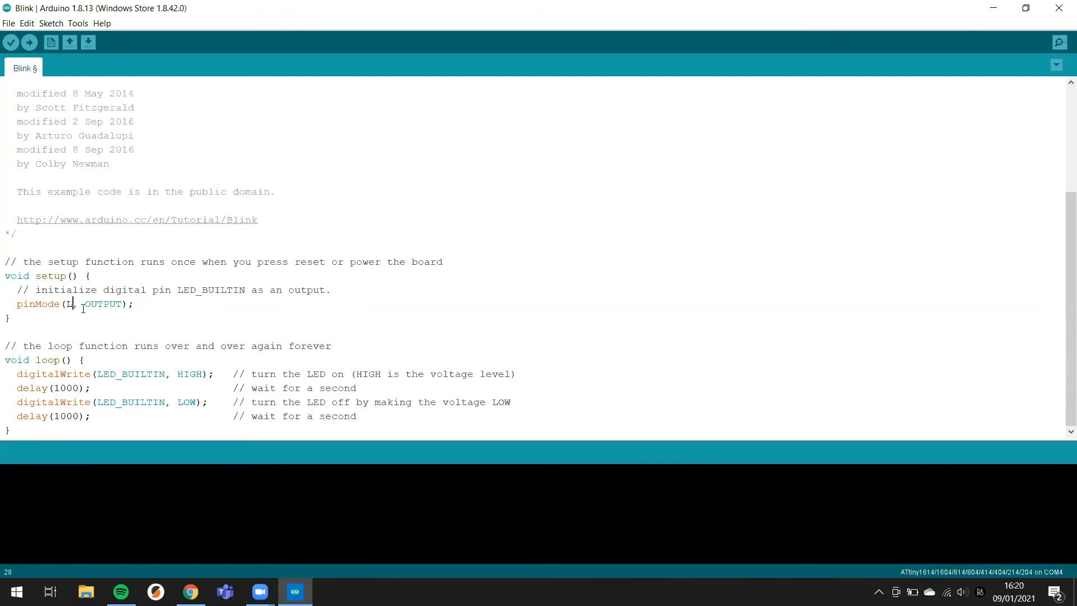
type("8")
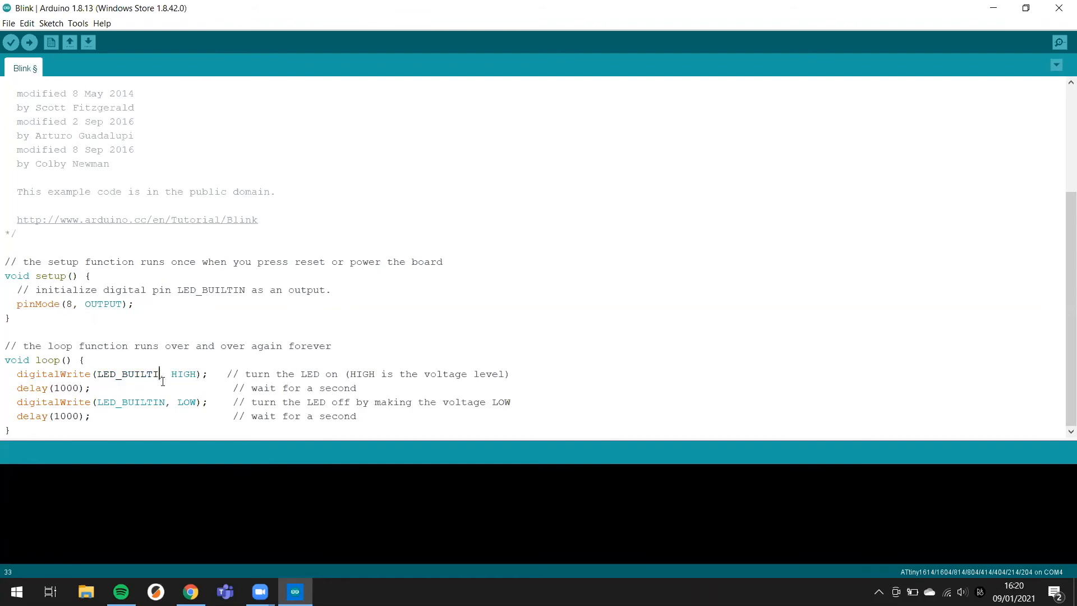
key("Backspace")
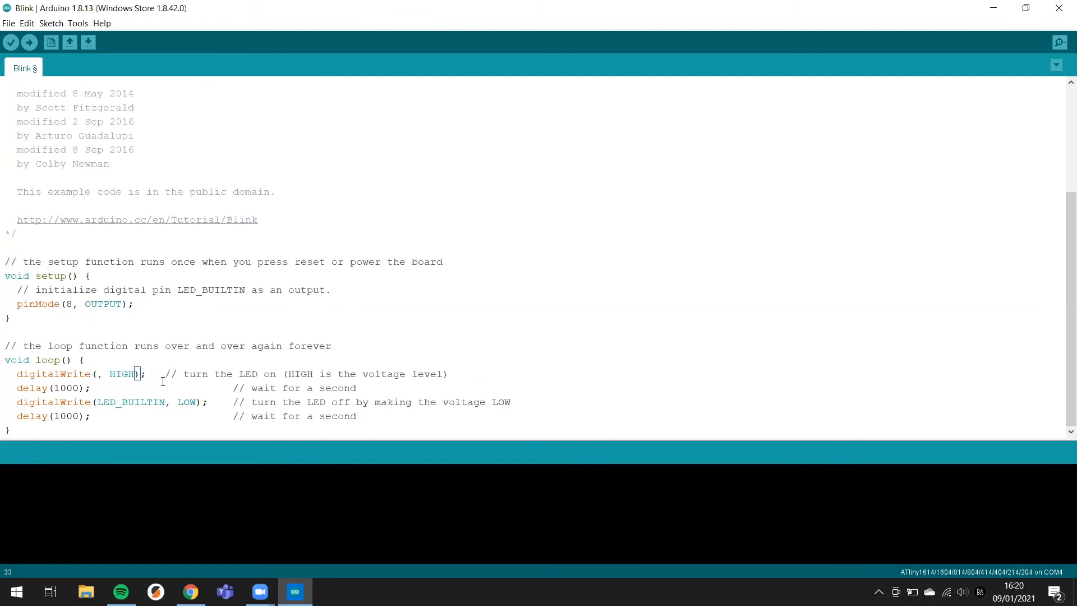
type("8")
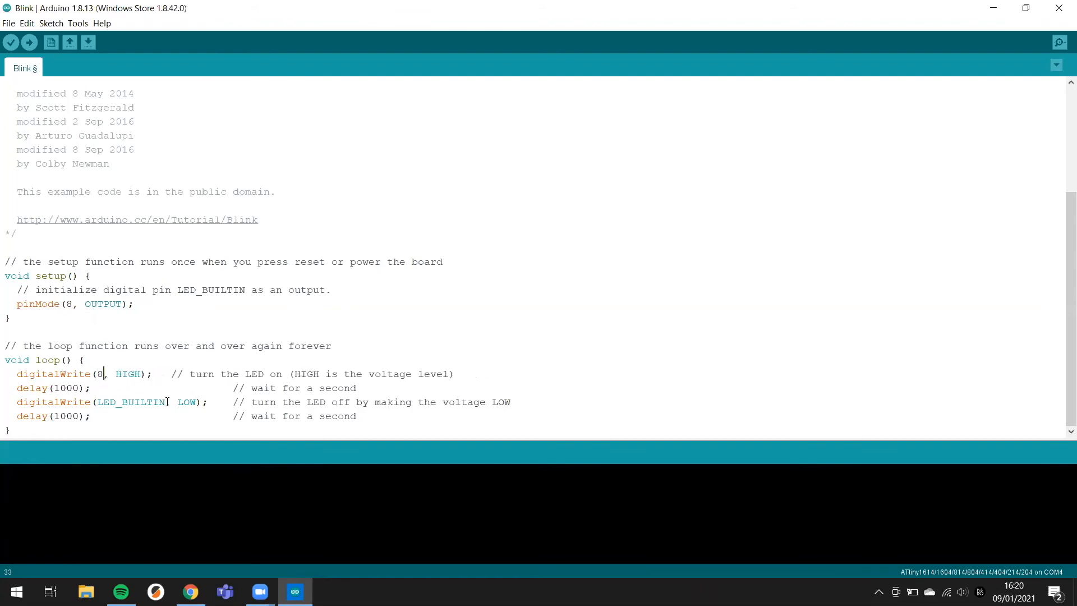
double_click(130, 402)
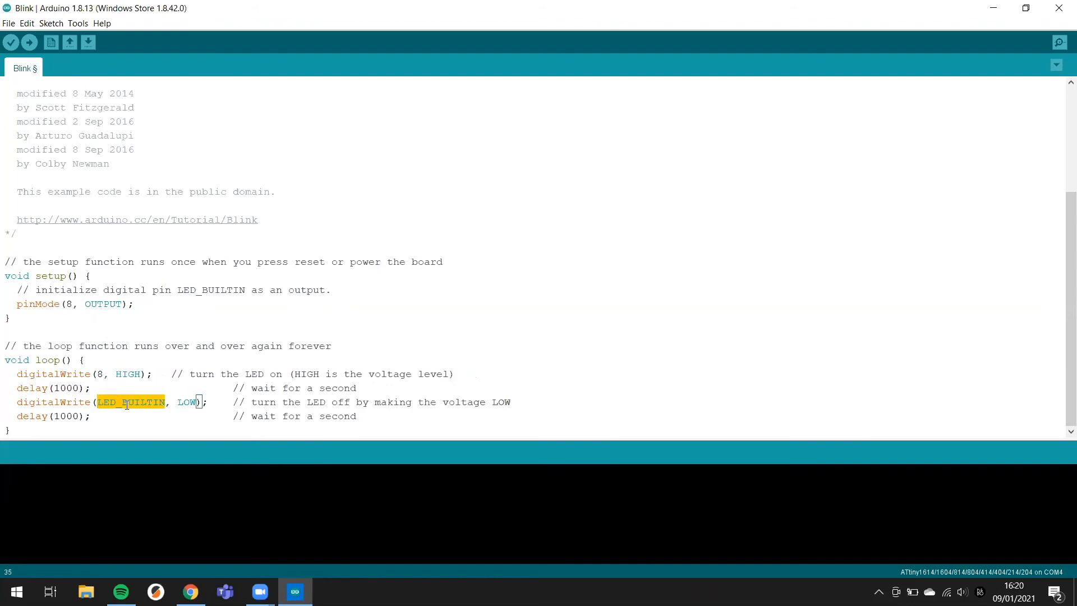
type("8")
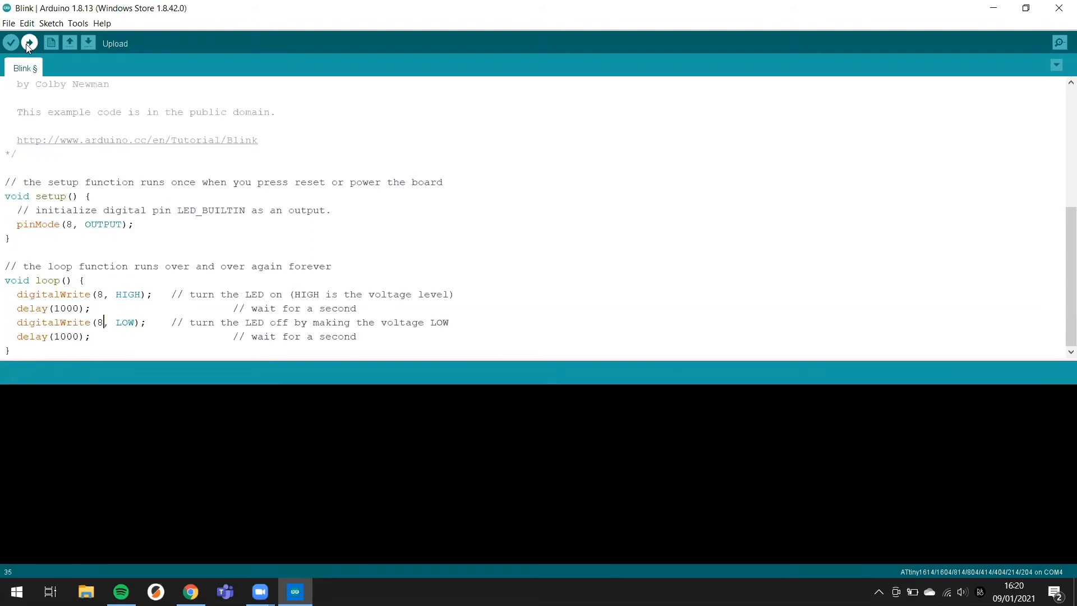
Step: Upload the pin 8 Blink sketch to the ATtiny1614 and wait for Done uploading
left_click(29, 43)
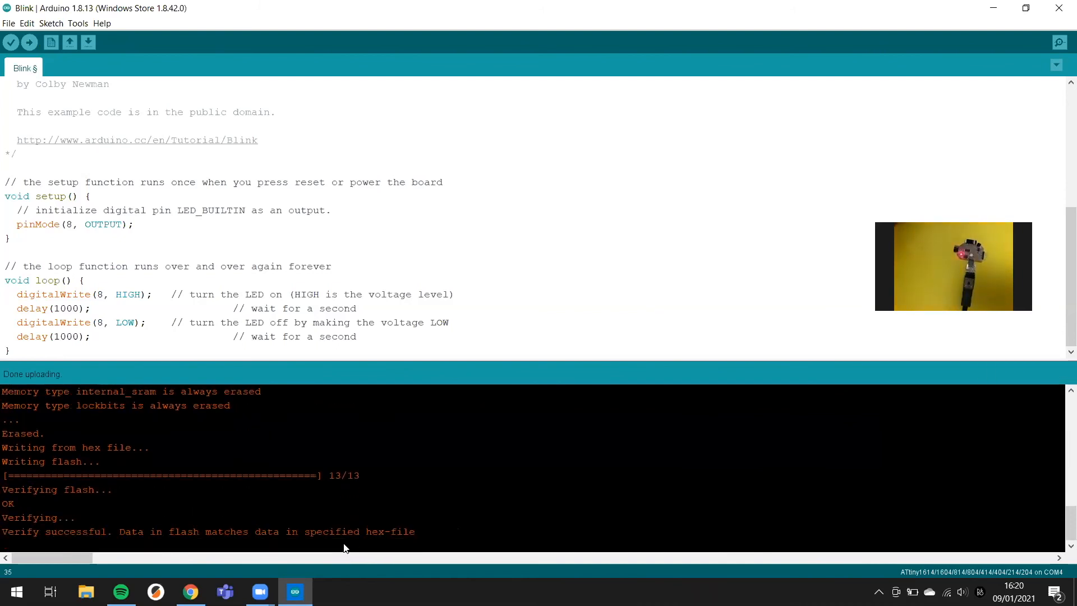
mouse_move(776, 462)
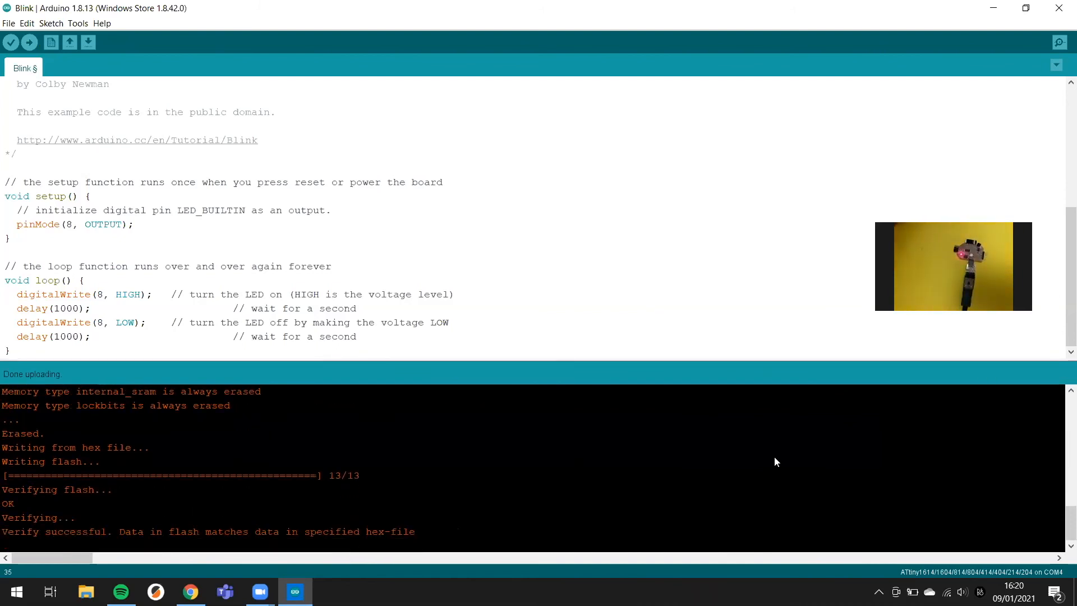
mouse_move(820, 463)
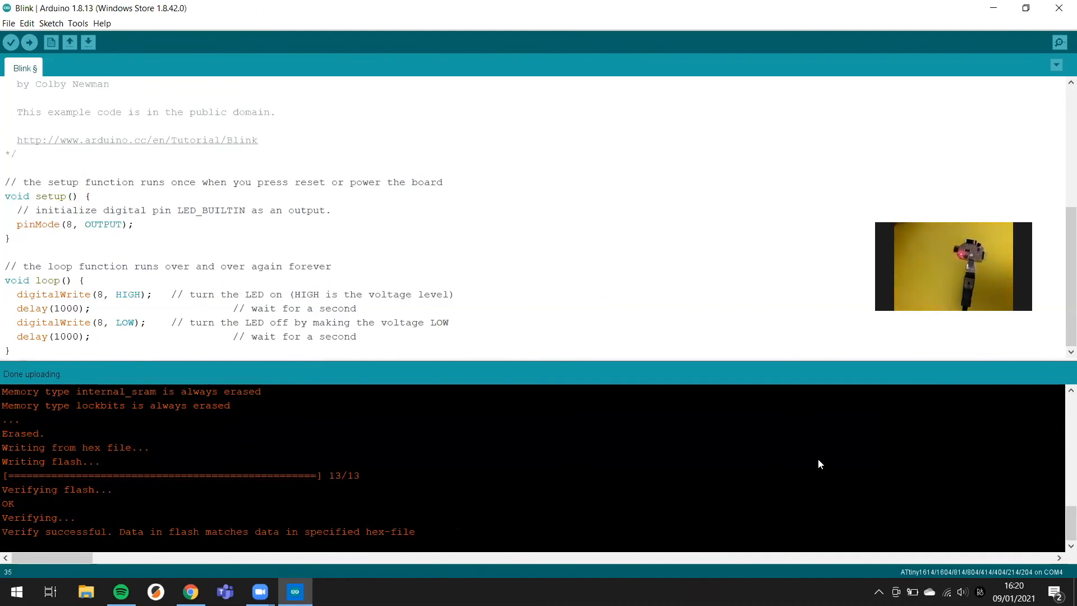
mouse_move(838, 507)
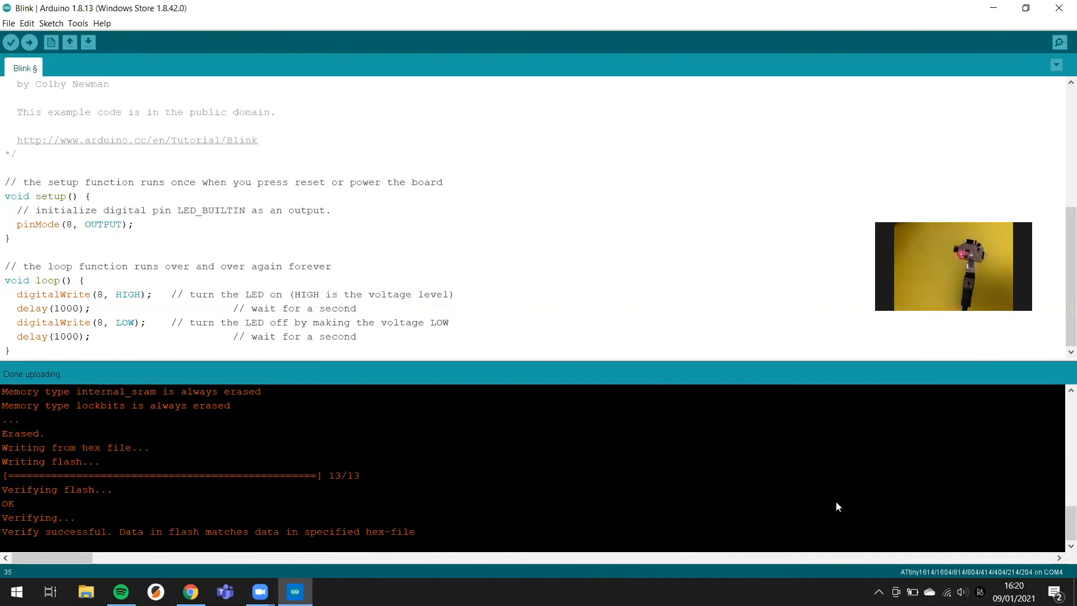